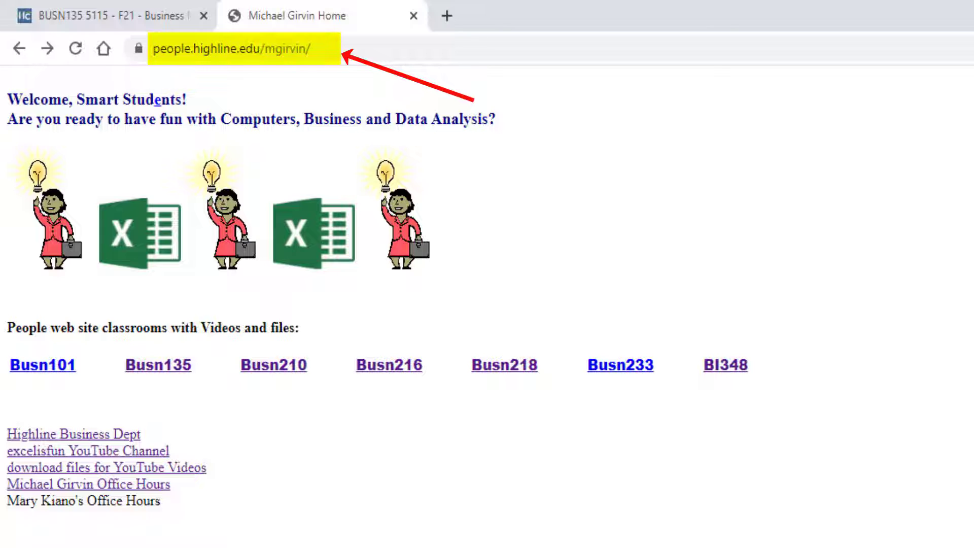
Return to the instructor's home page, open Busn135, and highlight the Intodoctory Video text.
left_click(112, 16)
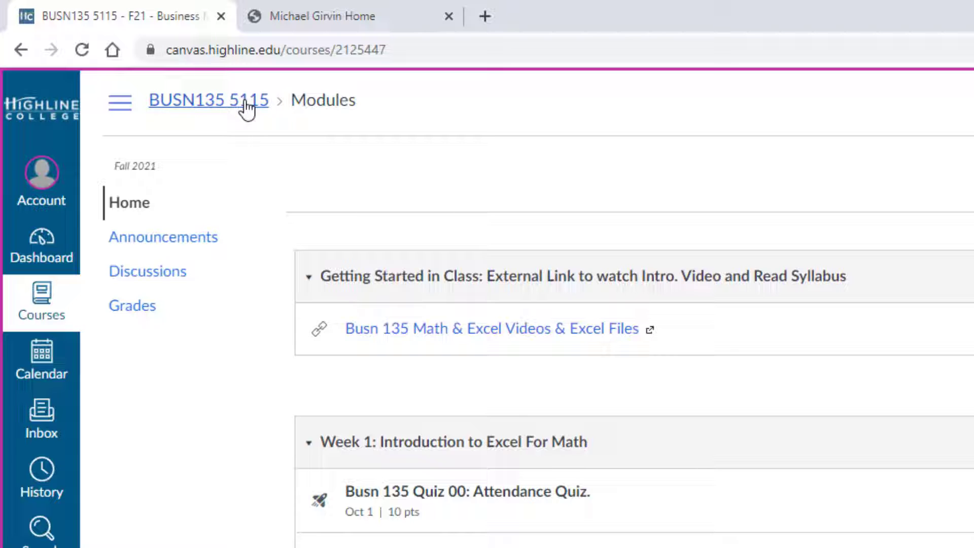
left_click(322, 16)
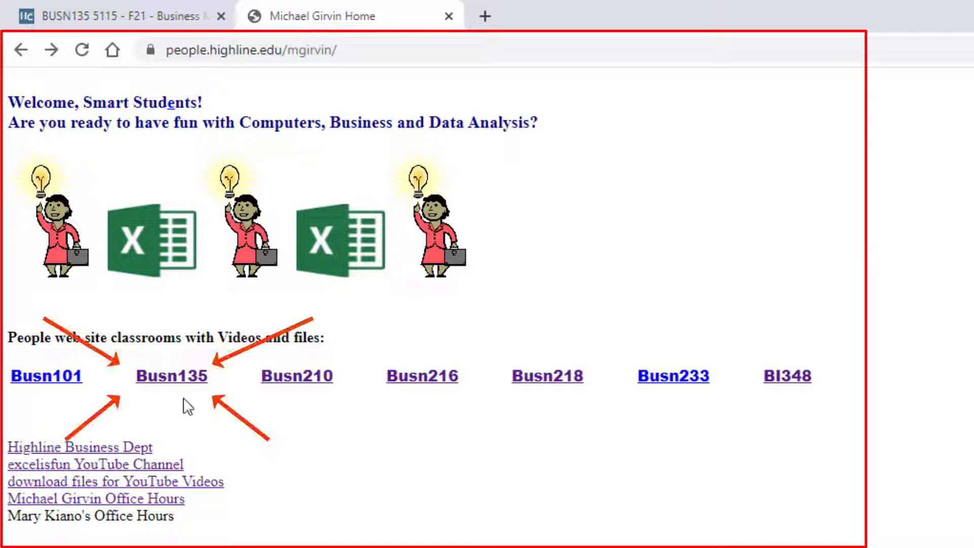
mouse_move(182, 385)
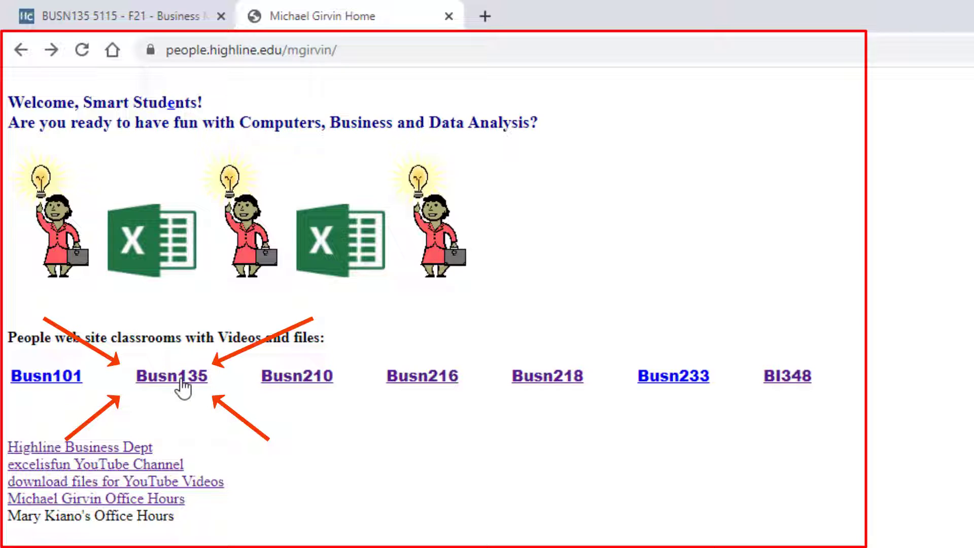
left_click(171, 375)
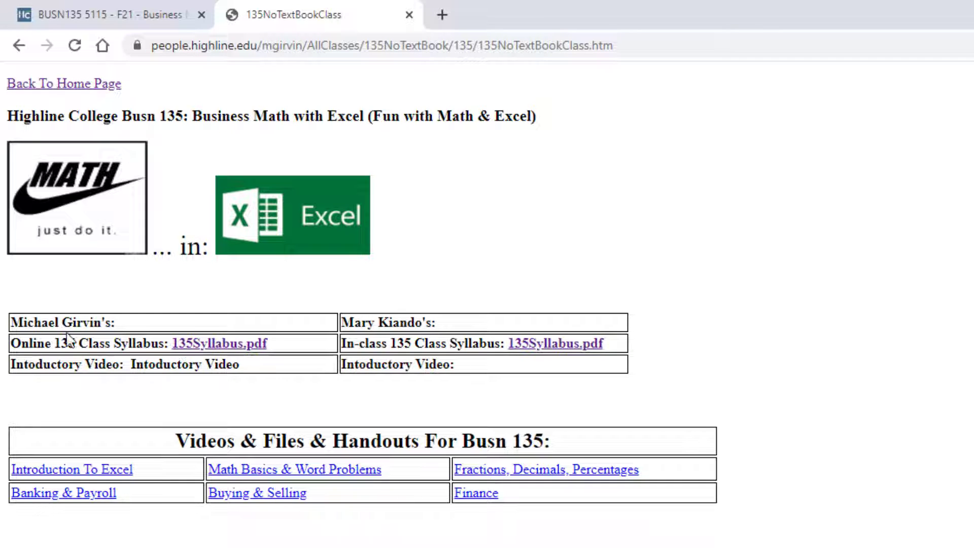
mouse_move(469, 374)
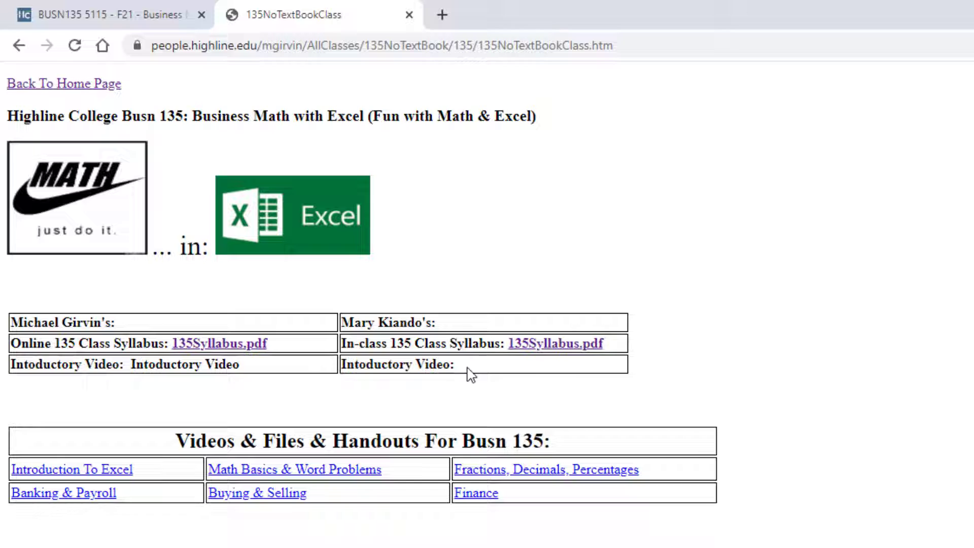
mouse_move(137, 366)
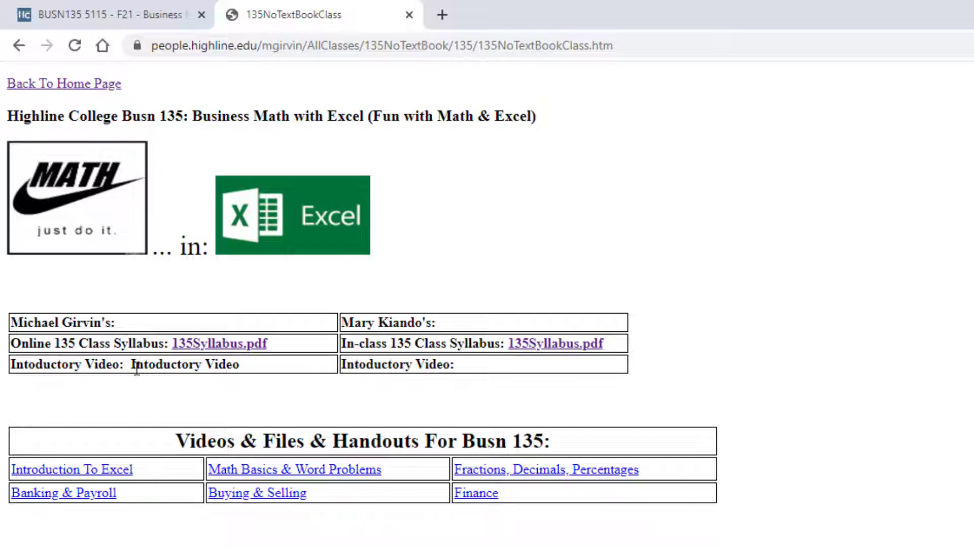
double_click(184, 365)
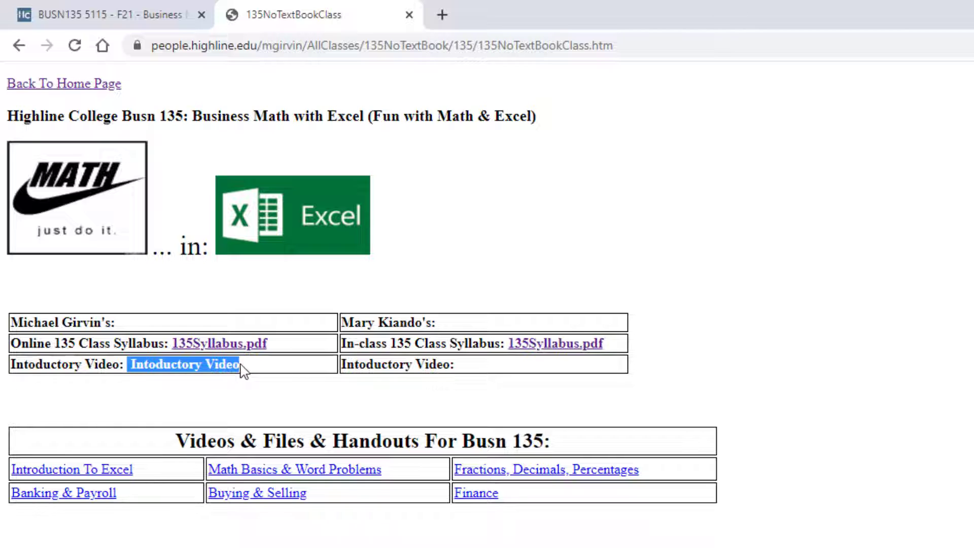
mouse_move(257, 386)
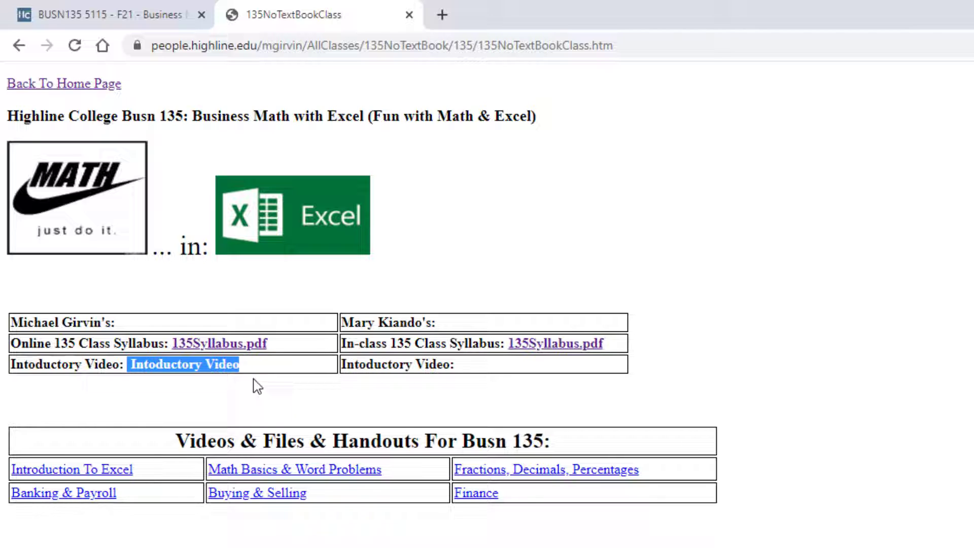
mouse_move(242, 349)
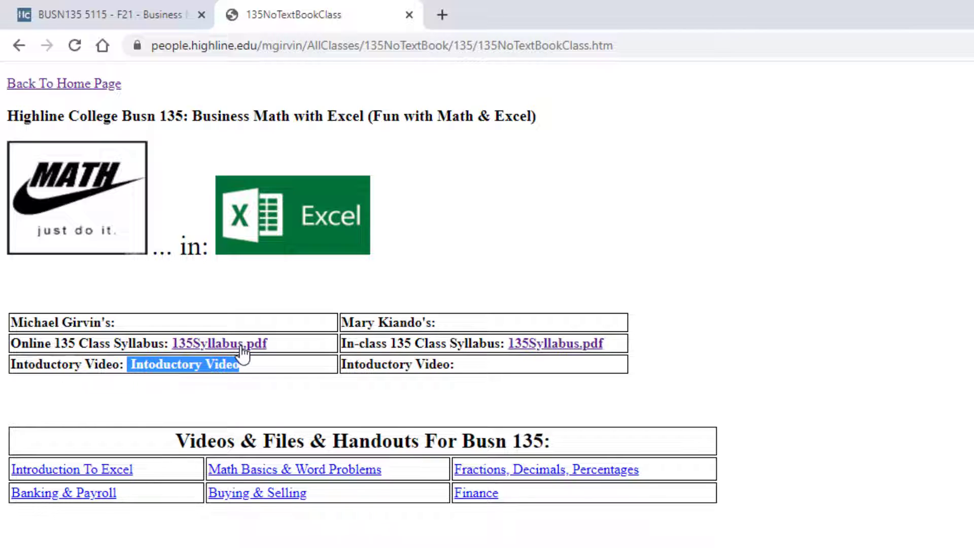
mouse_move(109, 15)
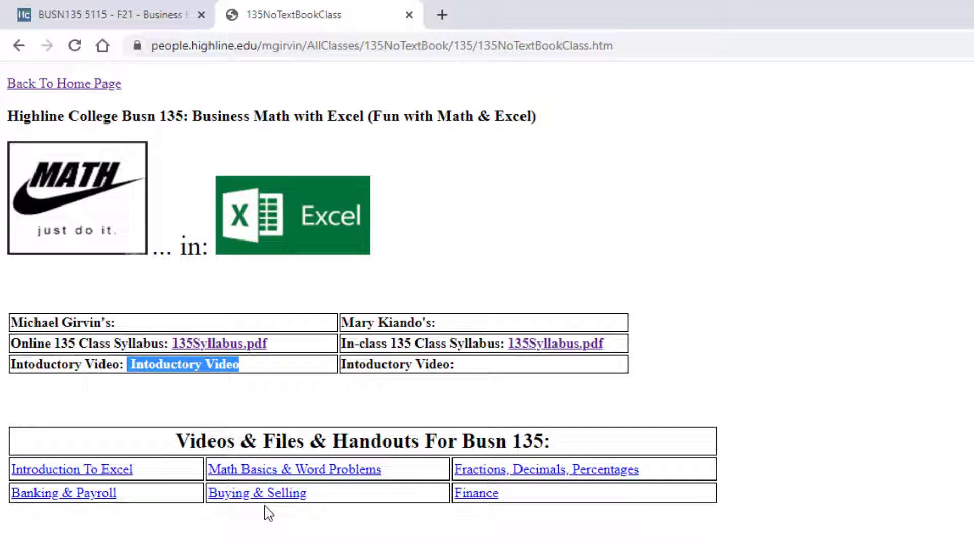
mouse_move(232, 349)
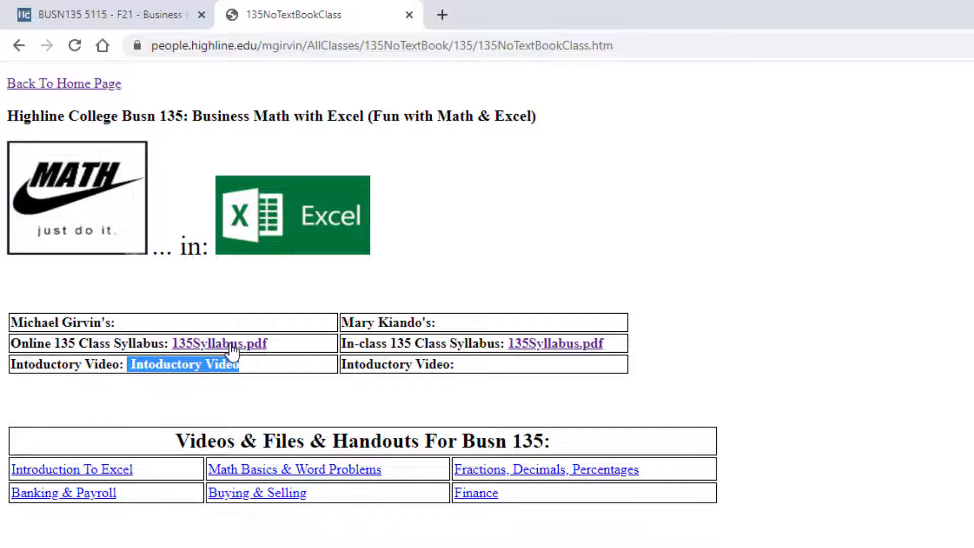
Open Online 135Syllabus.pdf and scroll toward the page 12 schedule.
left_click(219, 343)
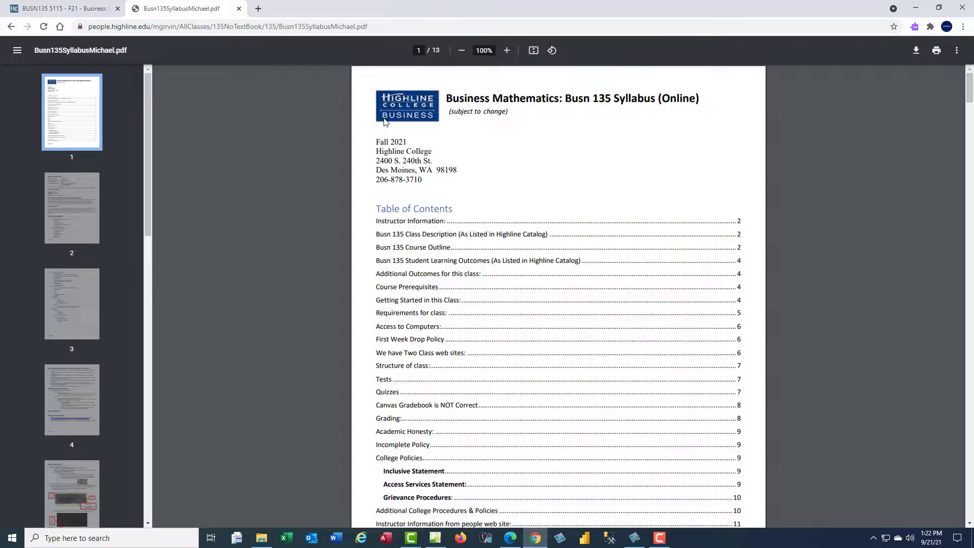
mouse_move(538, 346)
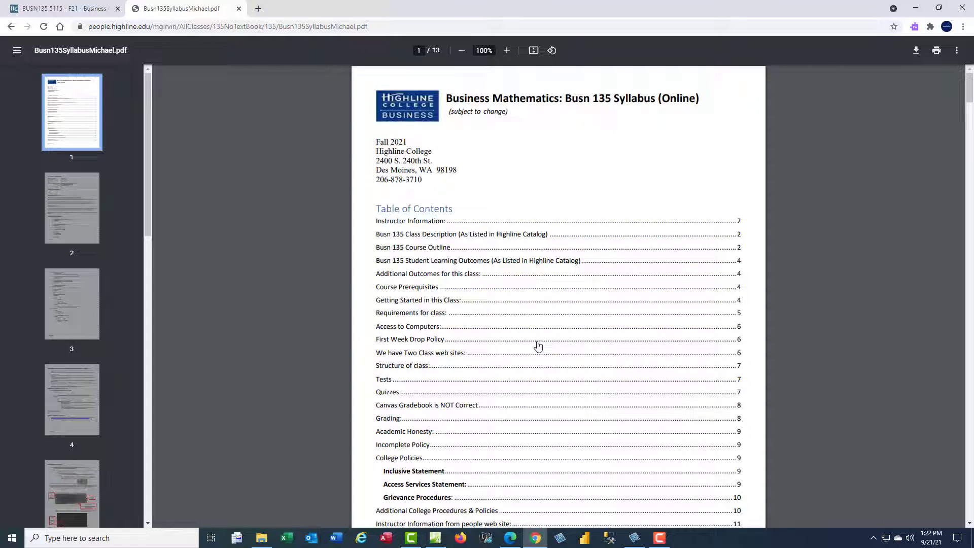
mouse_move(480, 358)
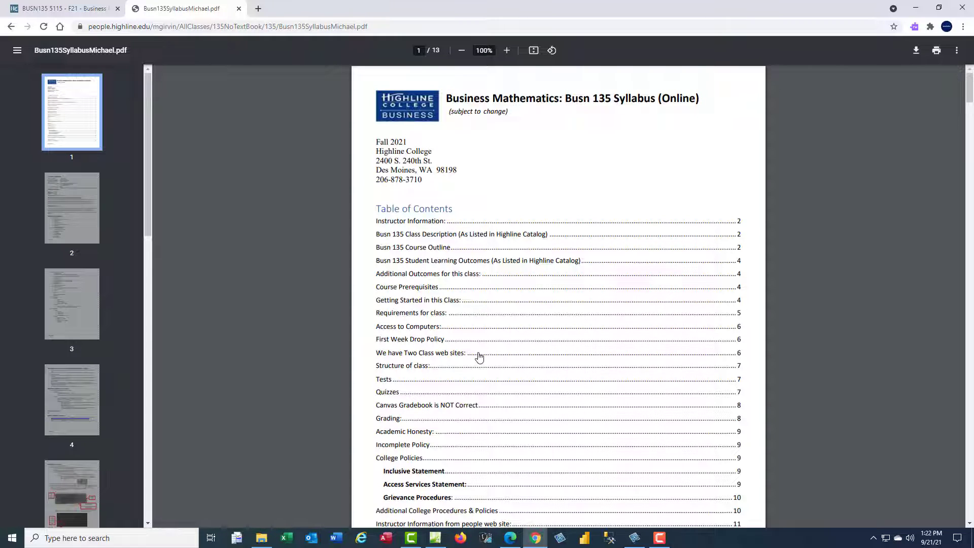
scroll("down", 3)
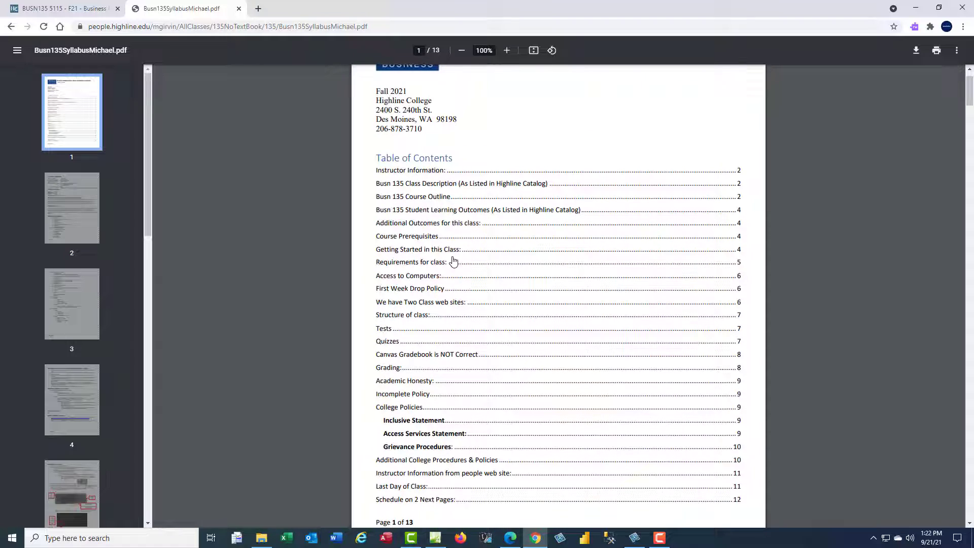
mouse_move(457, 302)
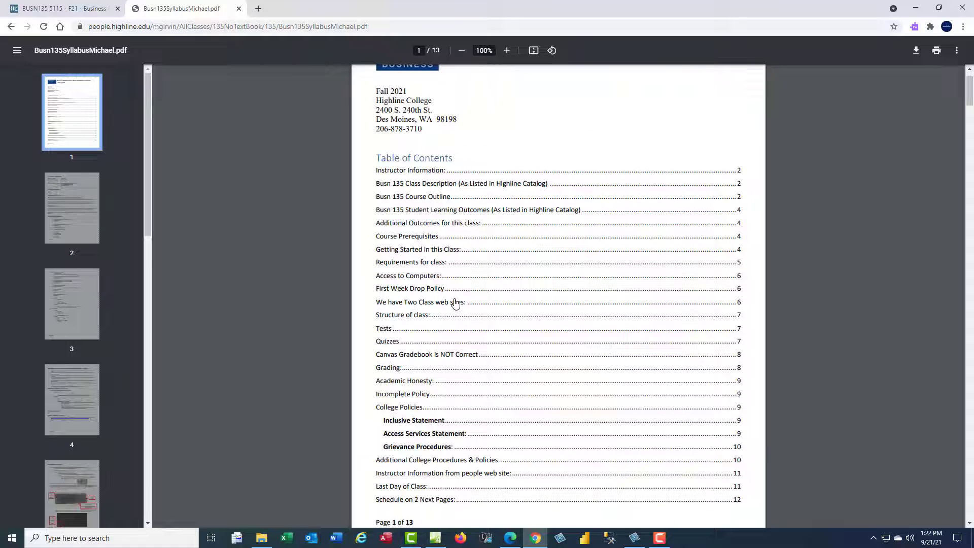
scroll("down", 3)
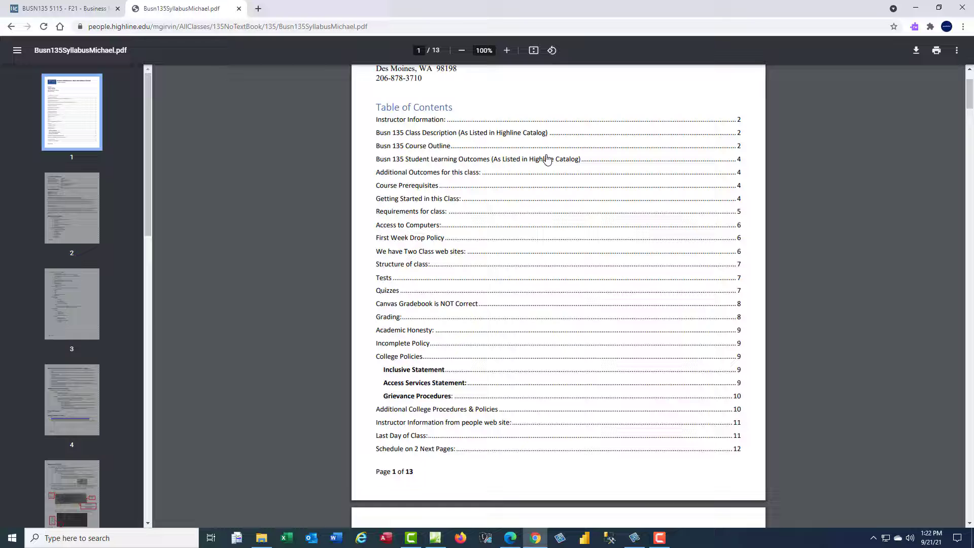
mouse_move(420, 173)
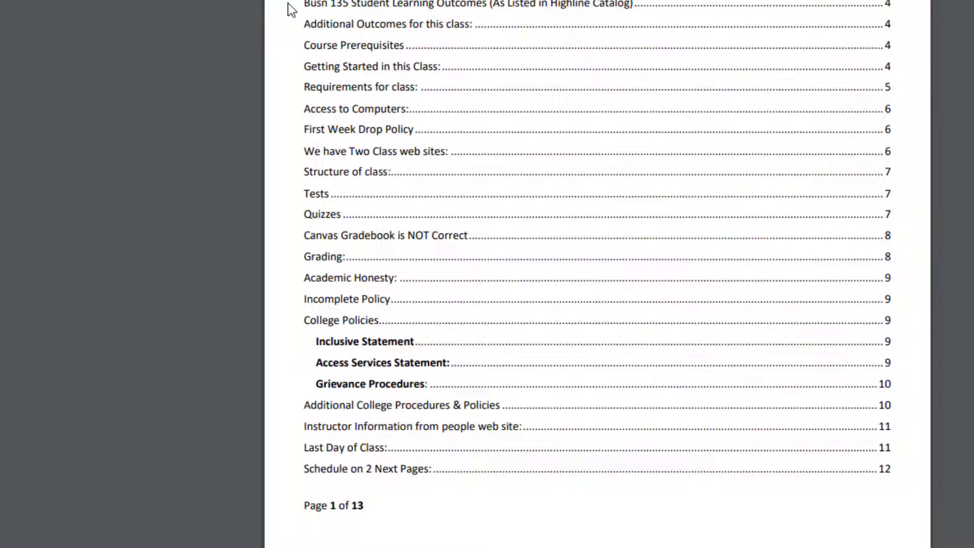
mouse_move(524, 257)
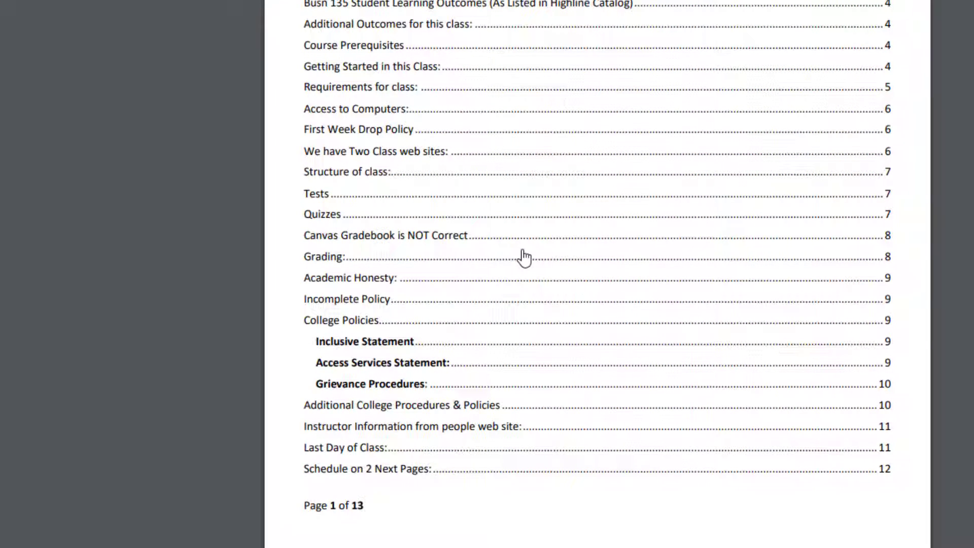
mouse_move(569, 233)
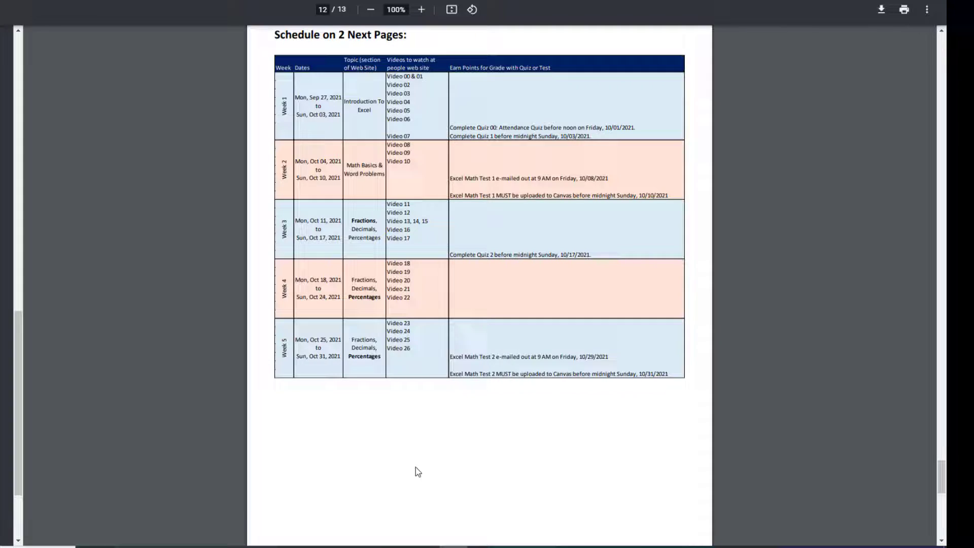
scroll("down", 3)
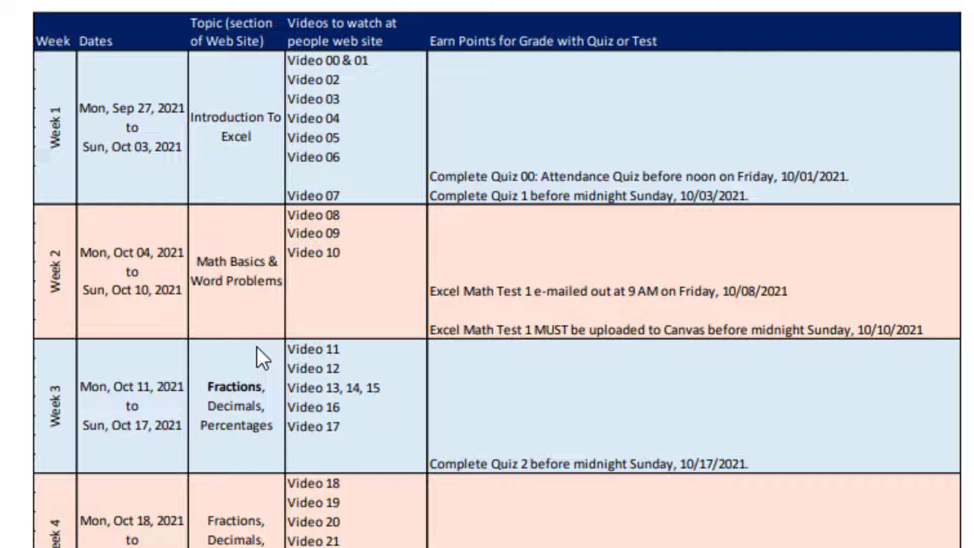
mouse_move(631, 267)
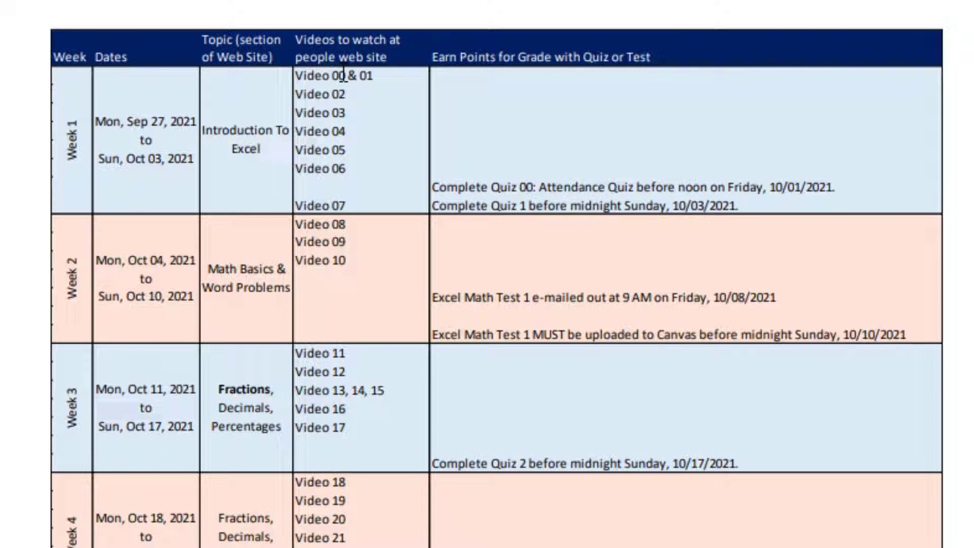
mouse_move(797, 246)
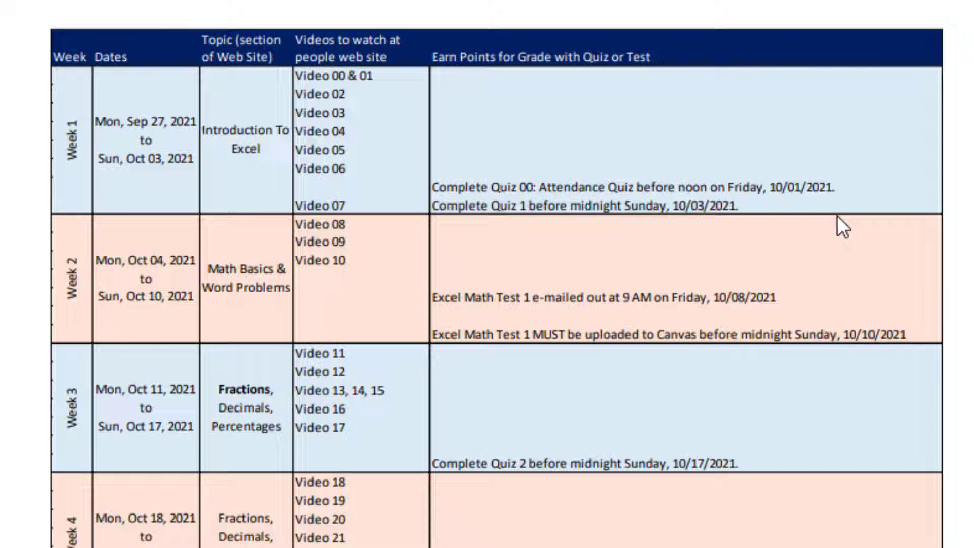
mouse_move(758, 309)
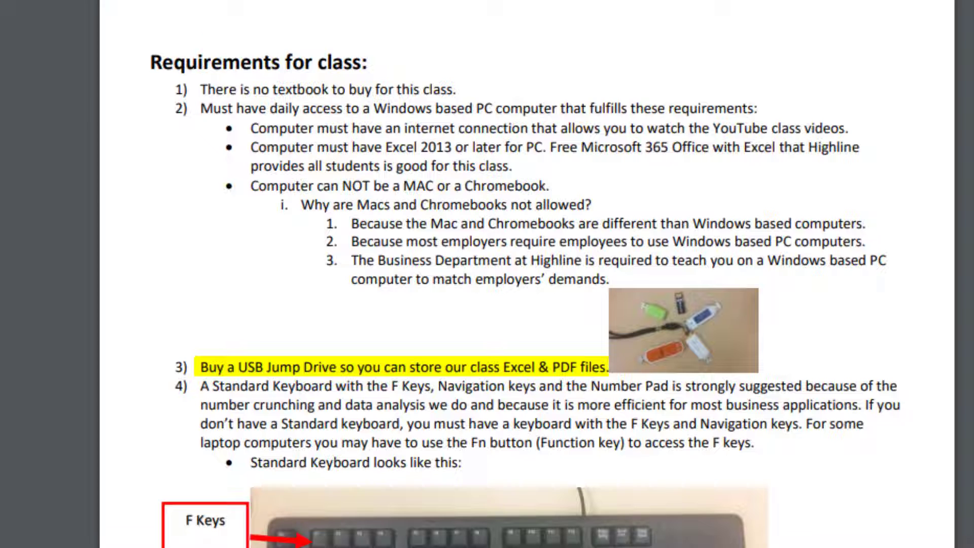
Scroll the syllabus to the page 5 Requirements for class section.
scroll("down", 3)
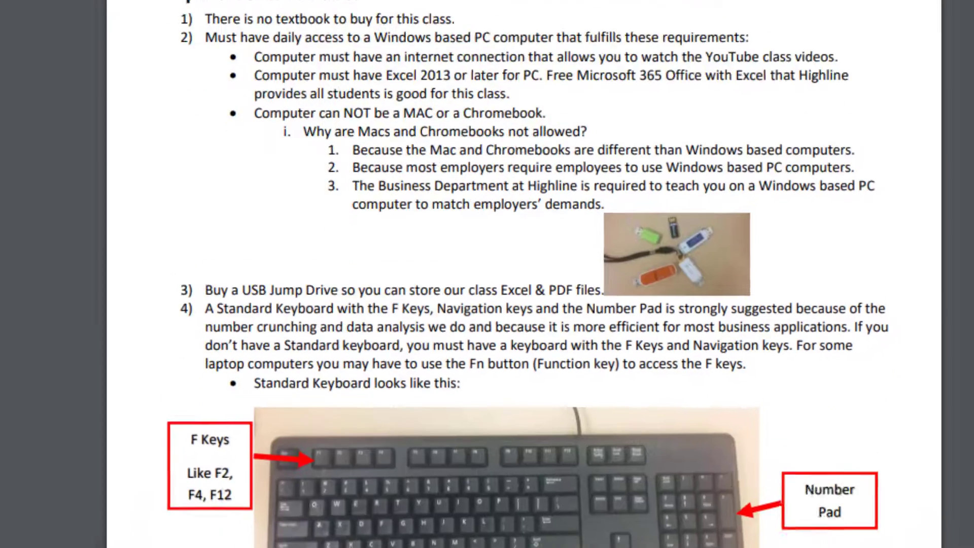
Scroll to the Standard Keyboard and Surface Laptop Keyboard pictures on page 5.
scroll("down", 3)
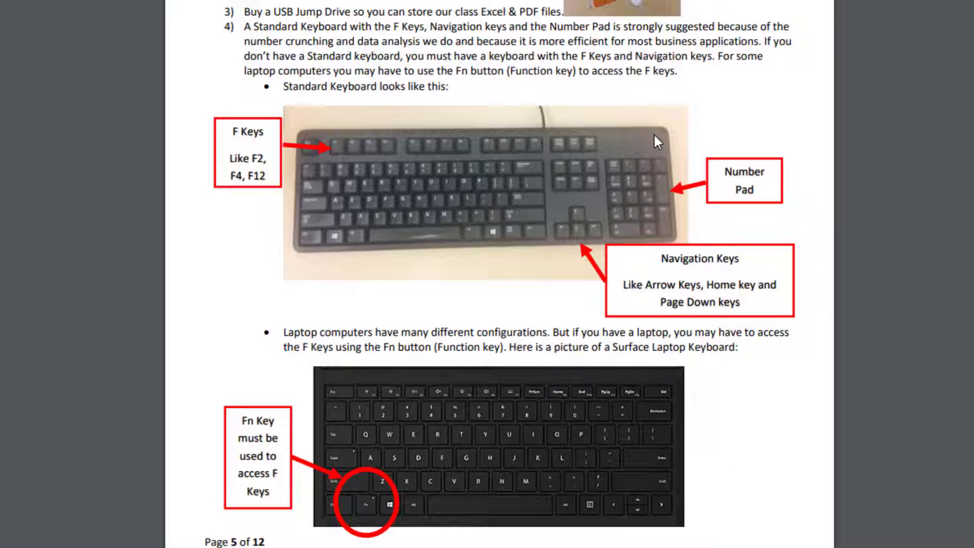
scroll("up", 3)
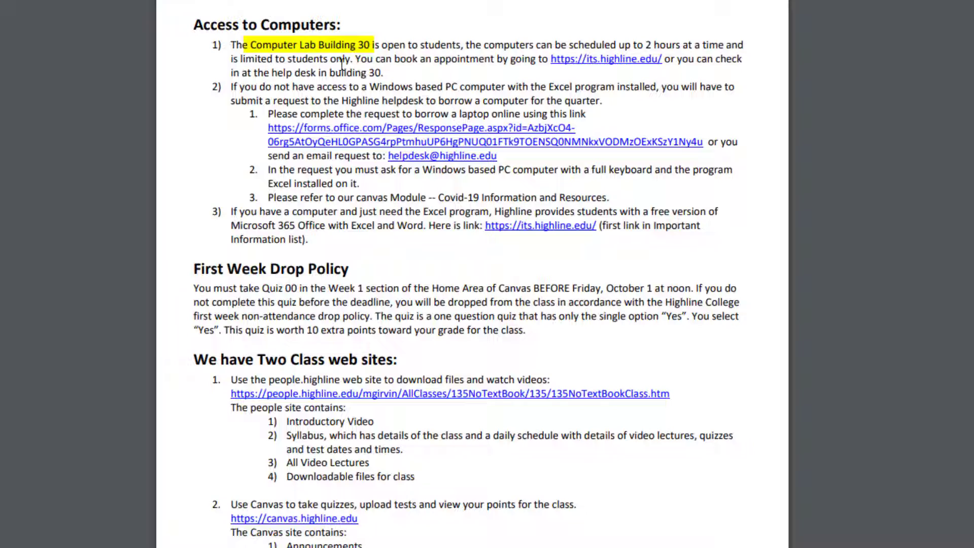
mouse_move(551, 79)
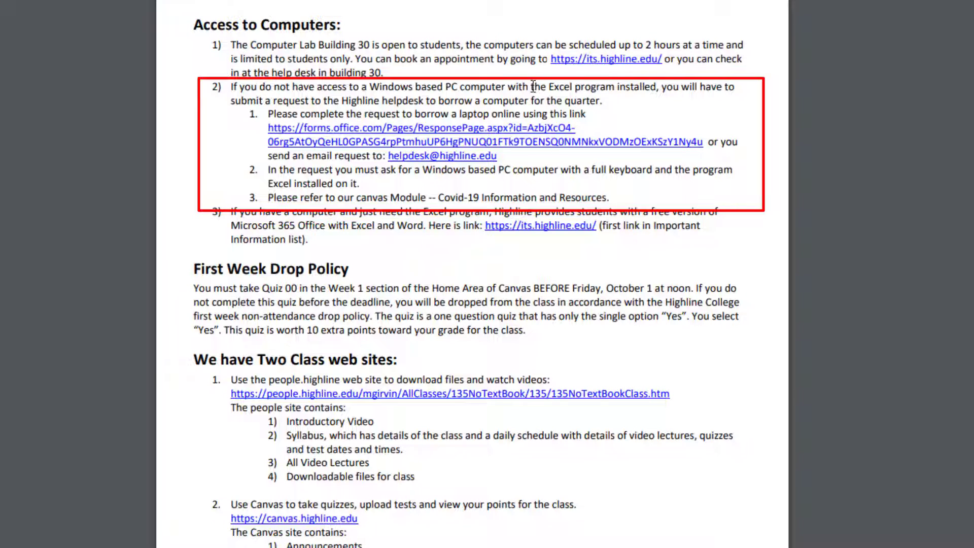
mouse_move(438, 149)
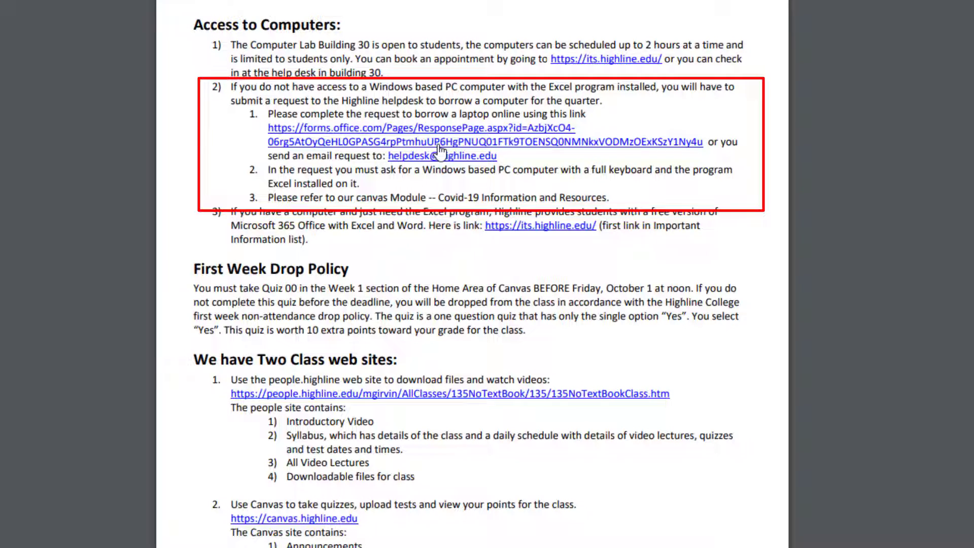
mouse_move(477, 199)
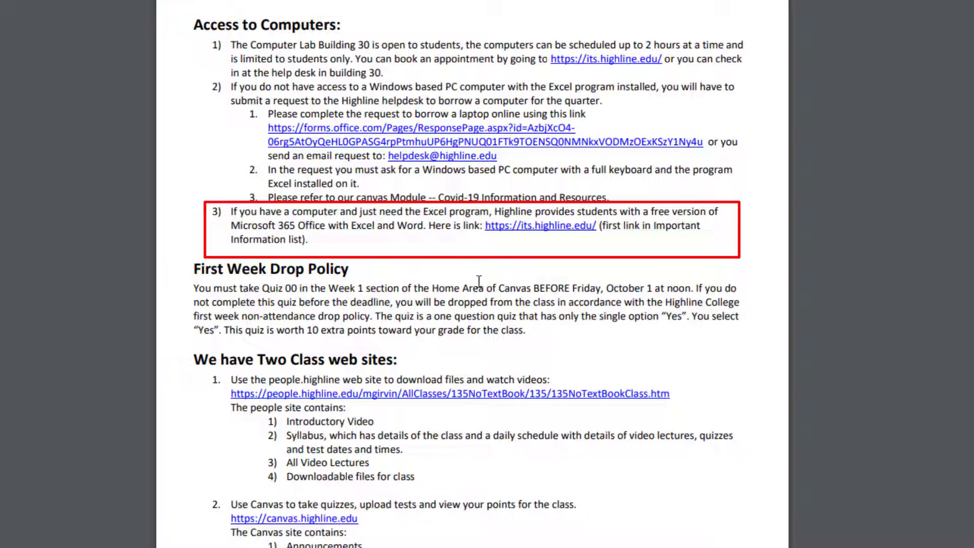
mouse_move(567, 240)
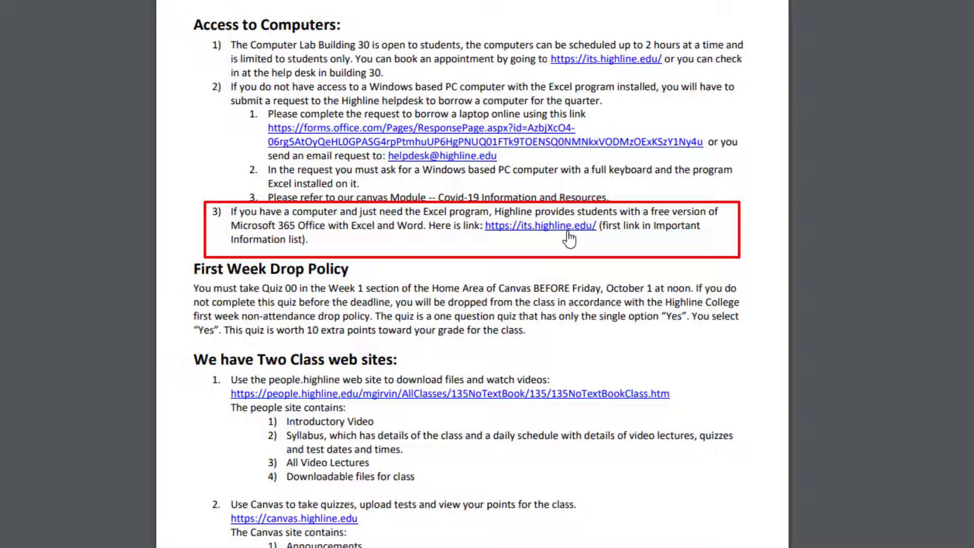
mouse_move(568, 226)
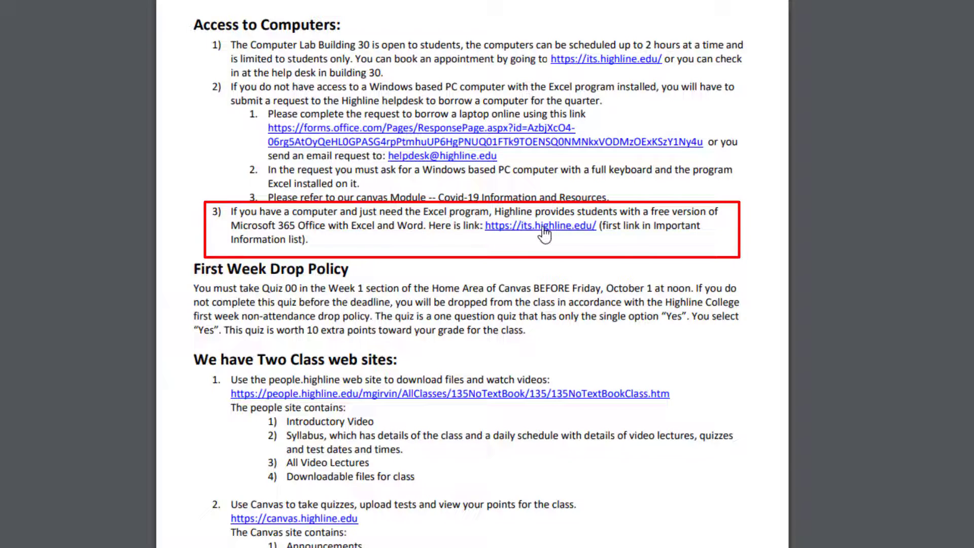
Open its.highline.edu and scroll to the Bldg. 30 Help Desk hours.
left_click(540, 225)
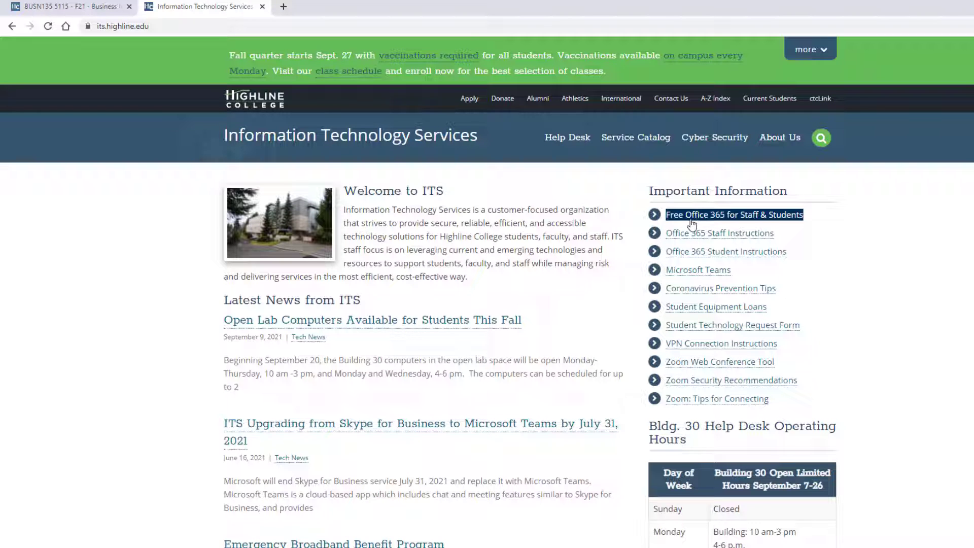
scroll("down", 3)
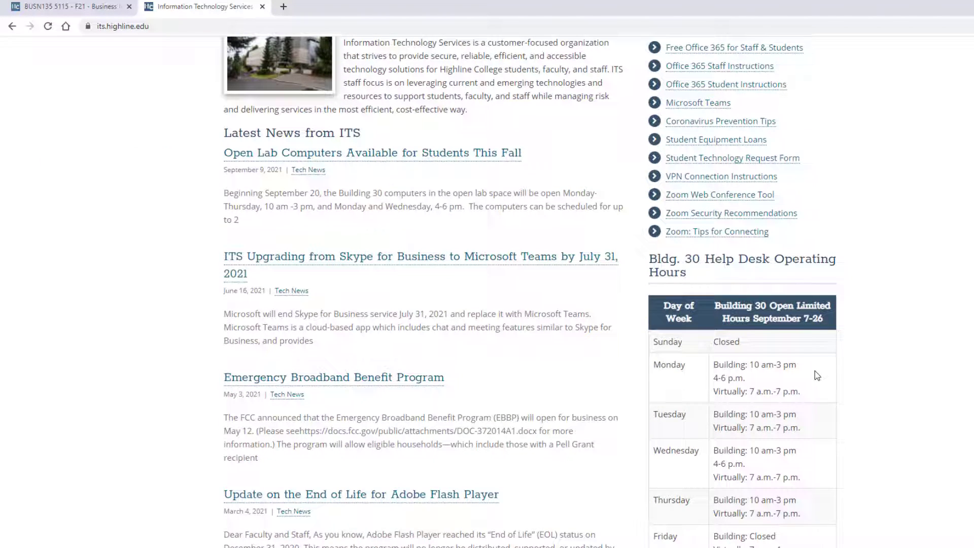
scroll("down", 3)
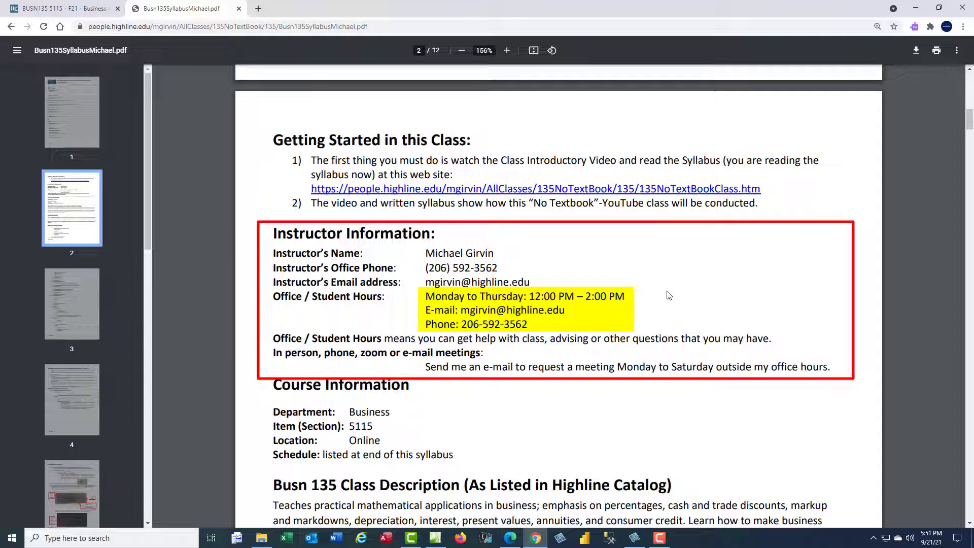
mouse_move(600, 305)
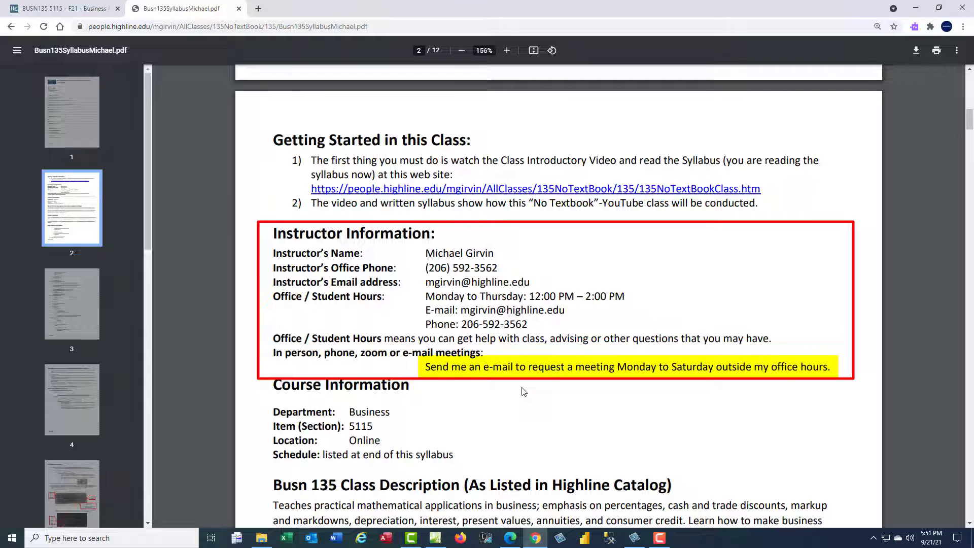
mouse_move(608, 390)
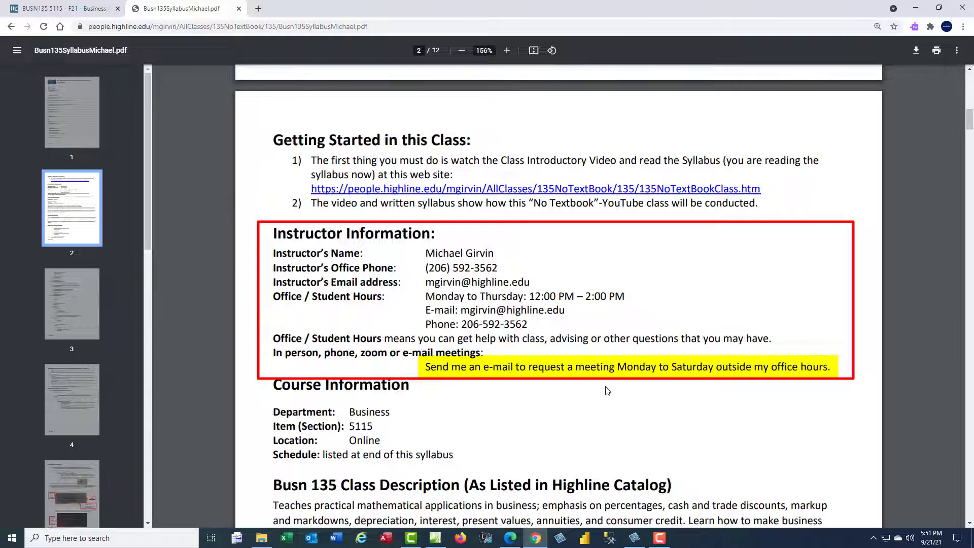
mouse_move(636, 398)
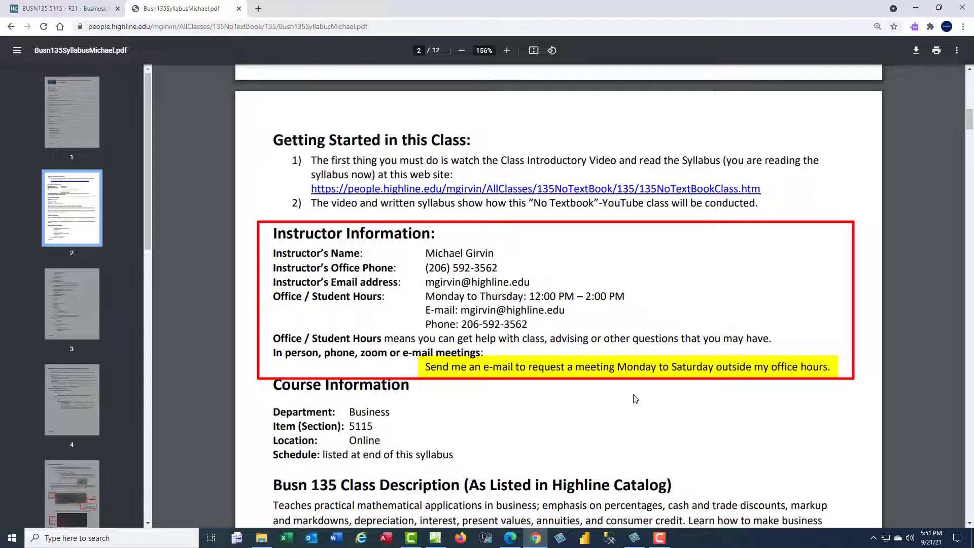
mouse_move(505, 369)
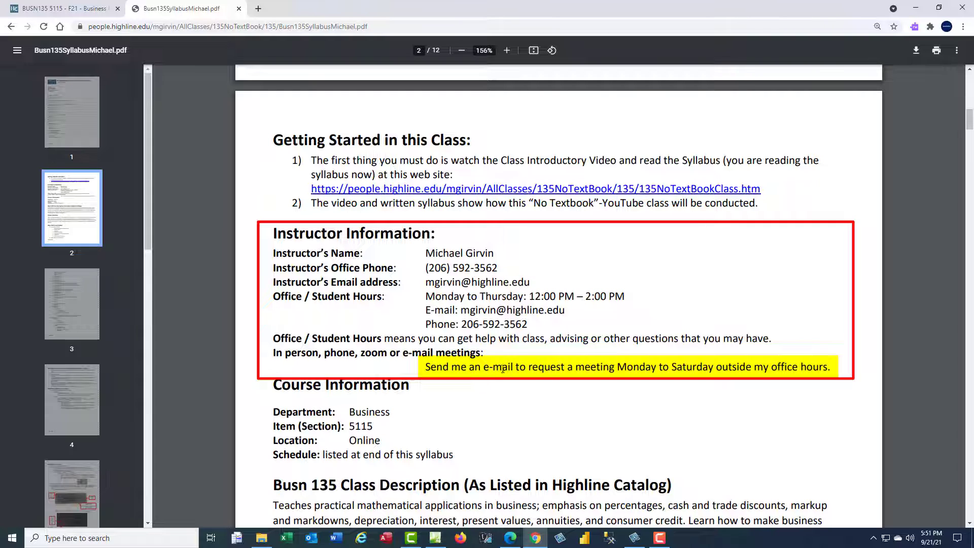
mouse_move(655, 459)
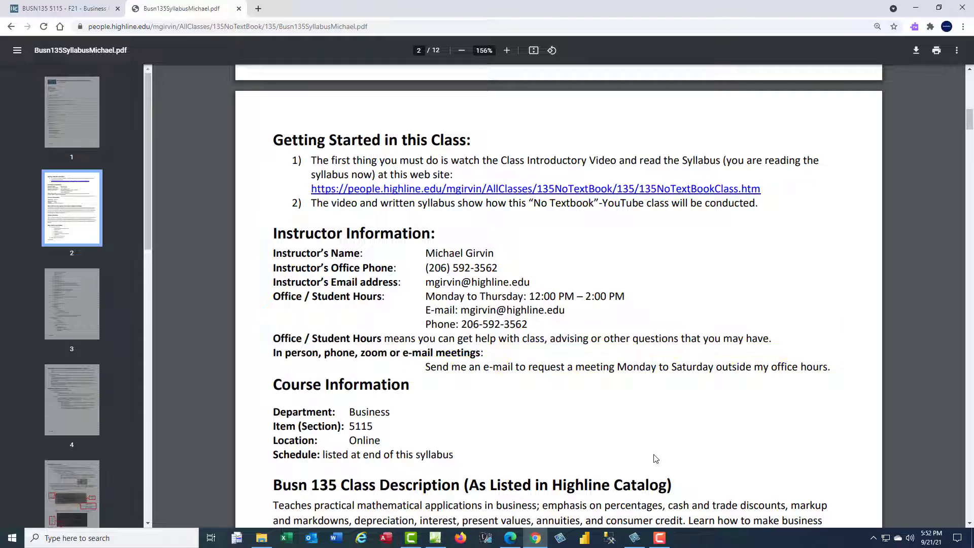
Scroll through pages 7 and 8 to the Grading Scale table.
scroll("down", 3)
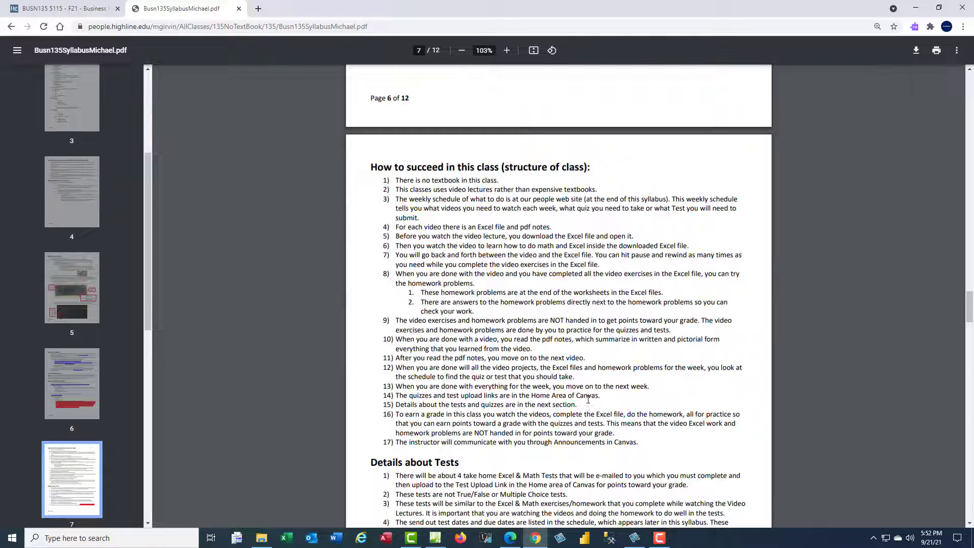
scroll("down", 3)
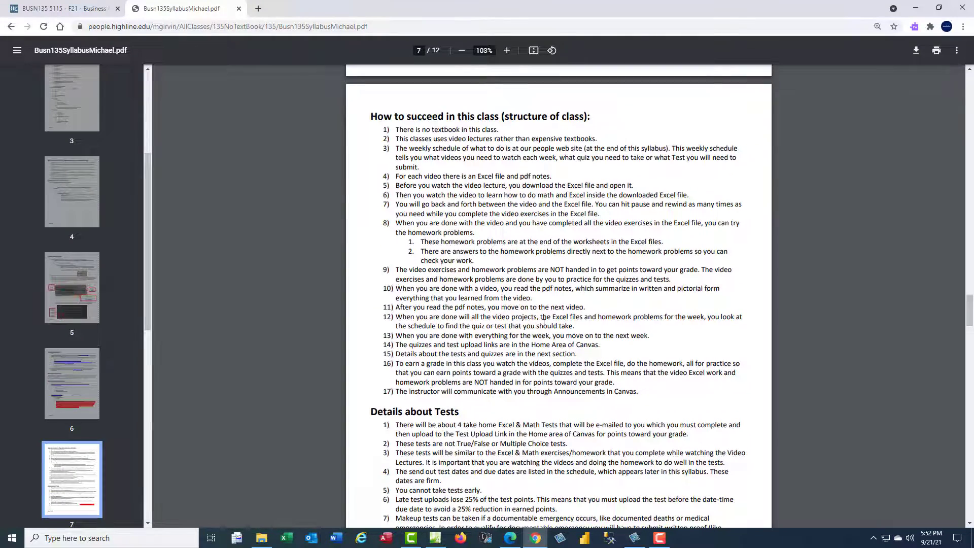
scroll("down", 3)
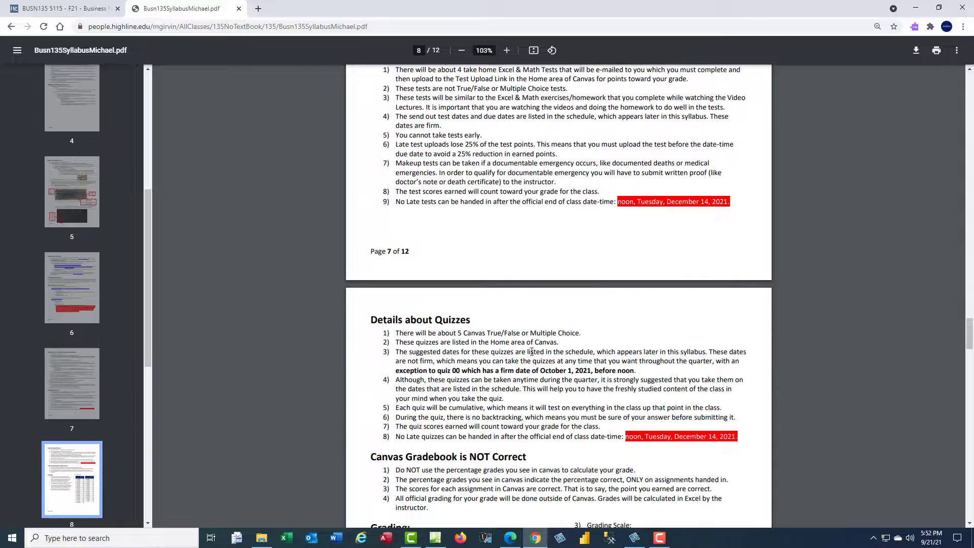
scroll("down", 3)
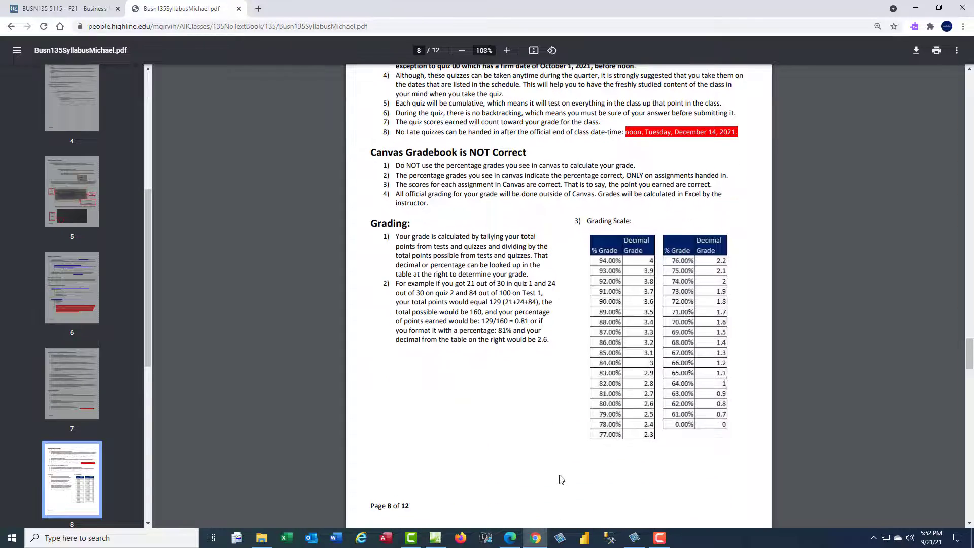
mouse_move(59, 8)
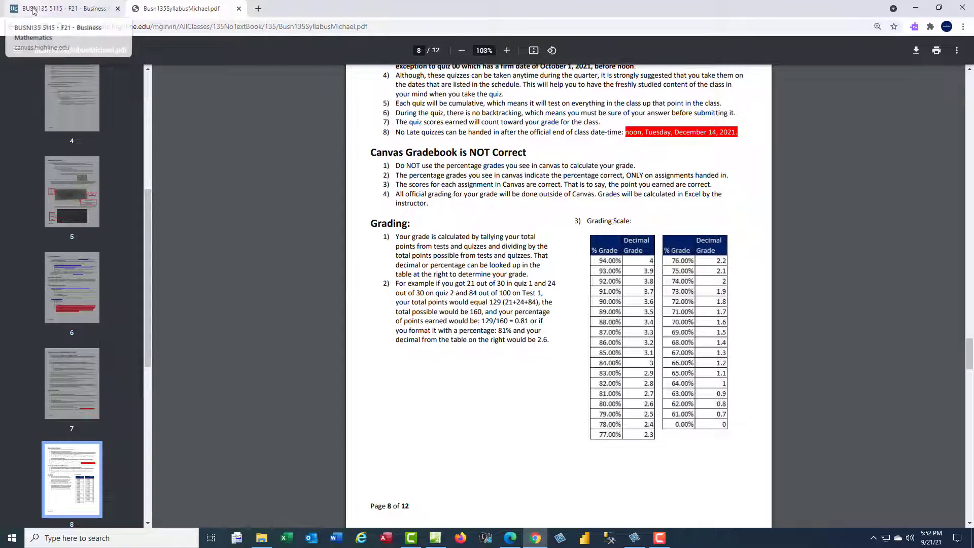
Switch to the BUSN135 5115 Canvas tab showing Week 1 Quiz 00 and Quiz 01.
left_click(58, 8)
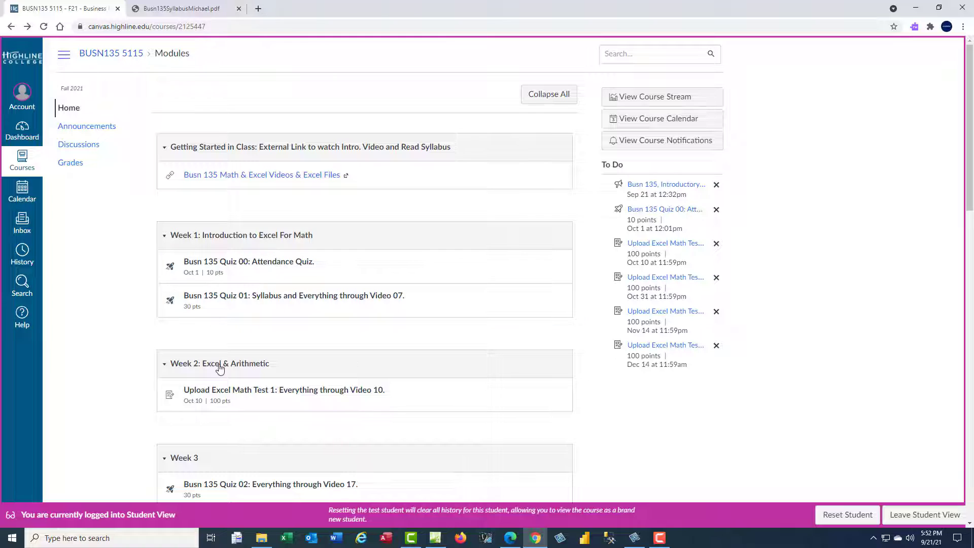
mouse_move(249, 261)
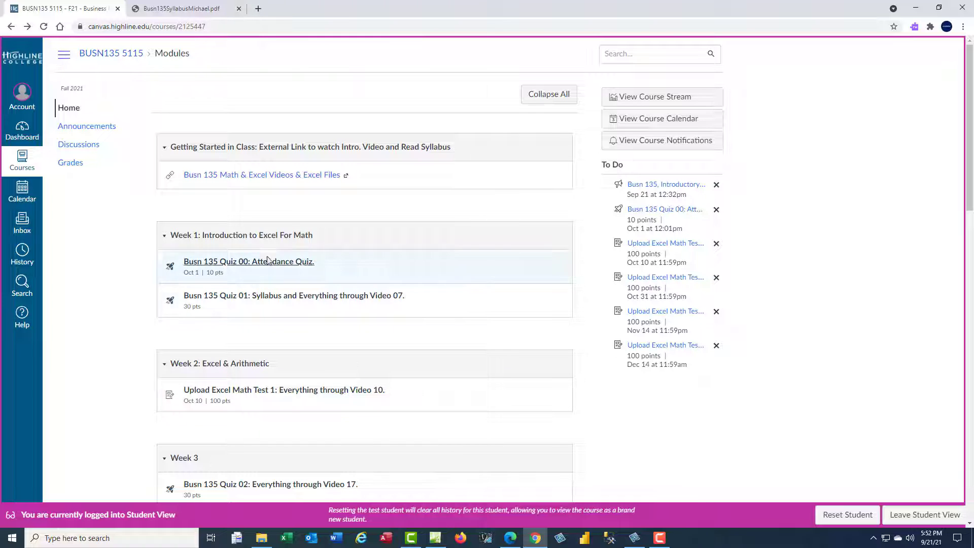
mouse_move(310, 321)
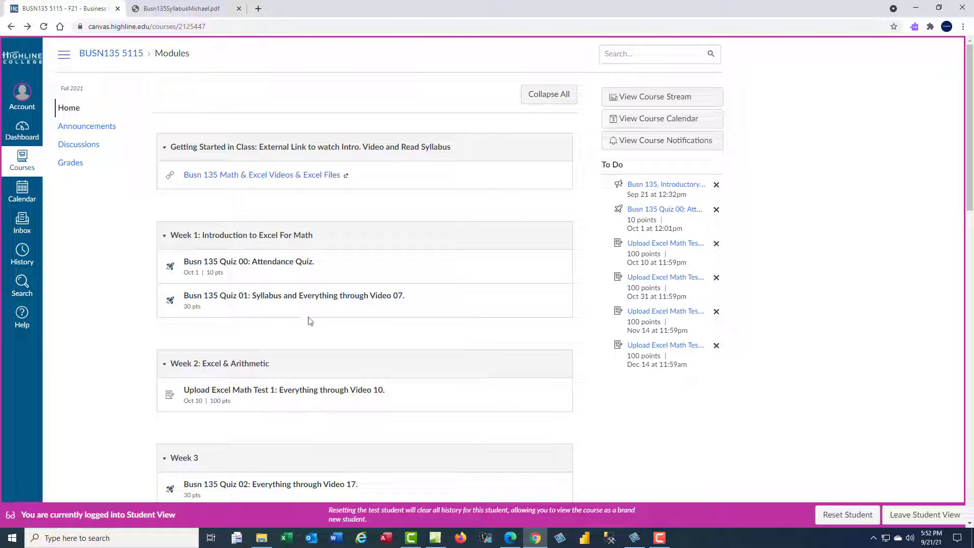
mouse_move(249, 261)
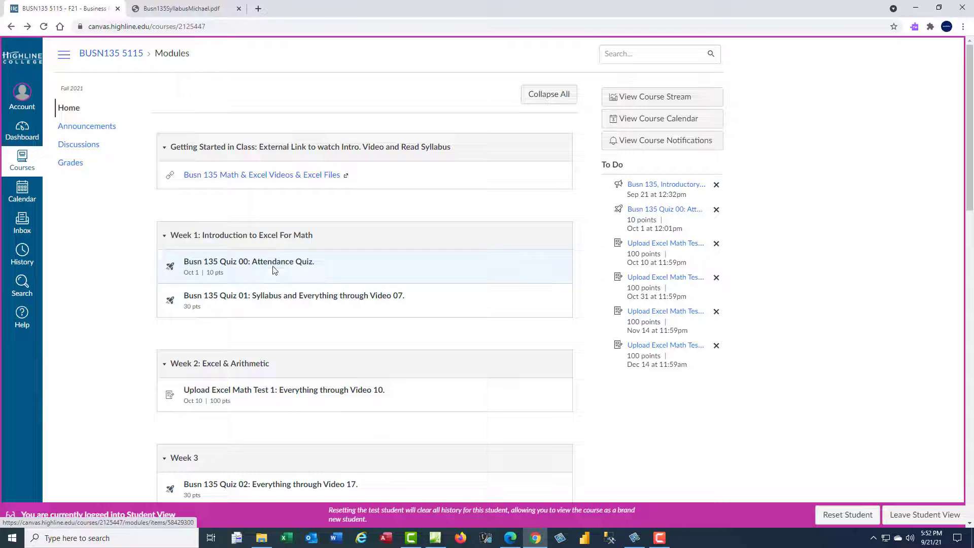
mouse_move(293, 296)
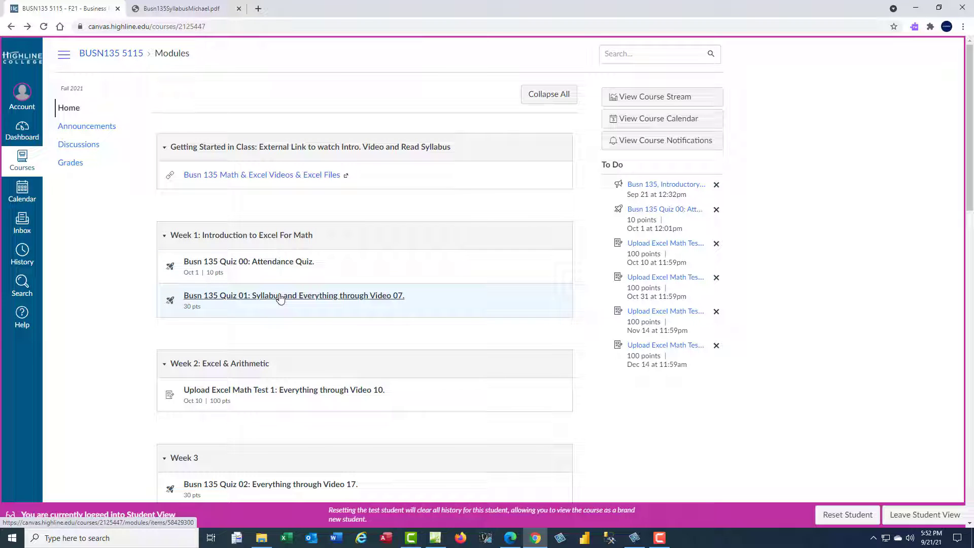
mouse_move(293, 296)
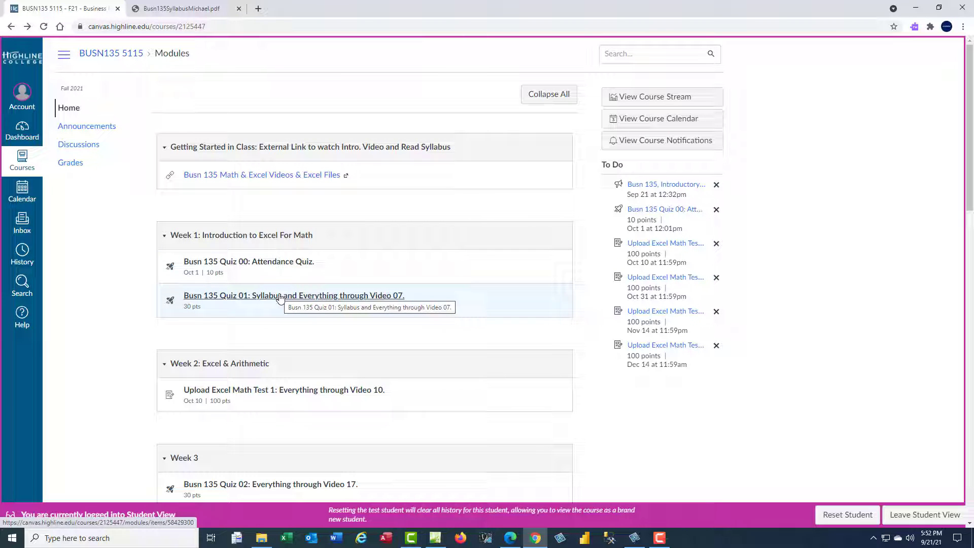
scroll("down", 3)
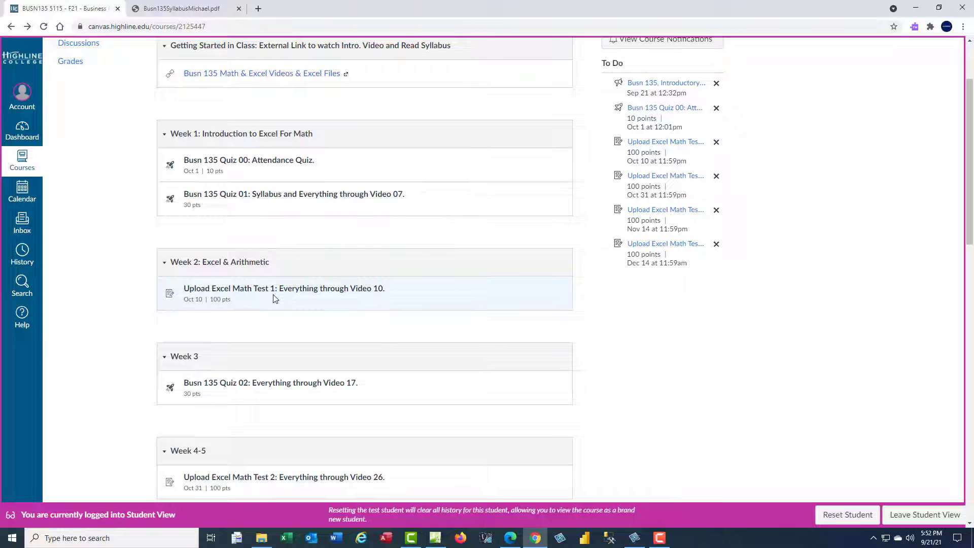
mouse_move(284, 288)
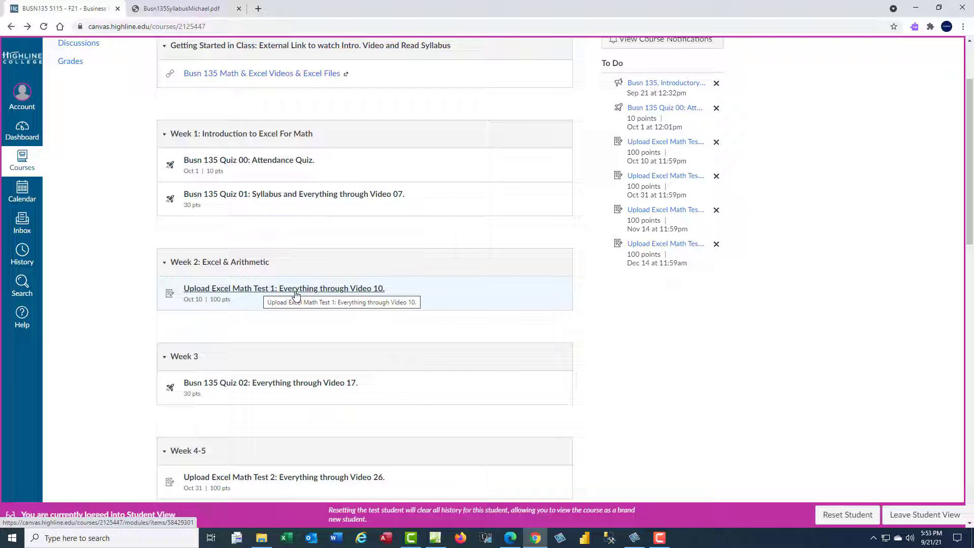
mouse_move(286, 301)
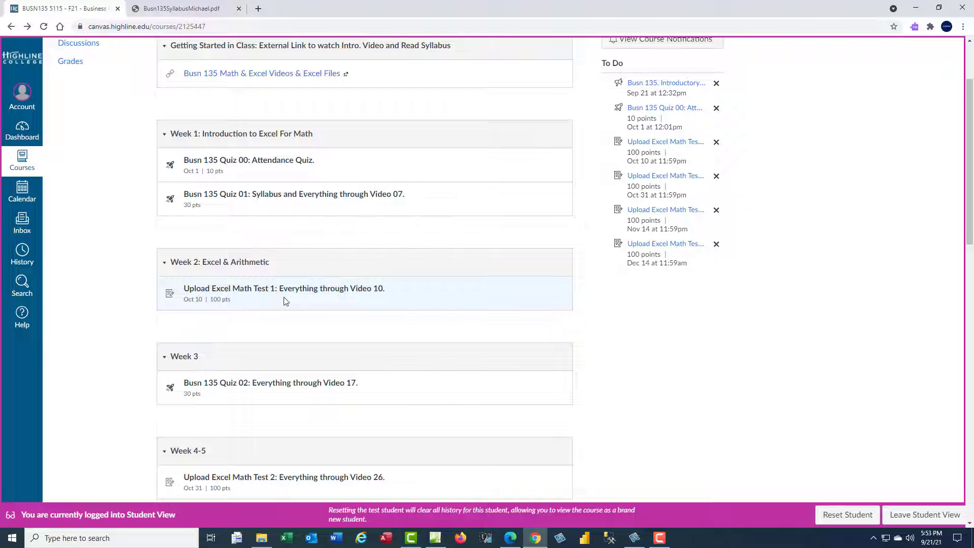
scroll("down", 3)
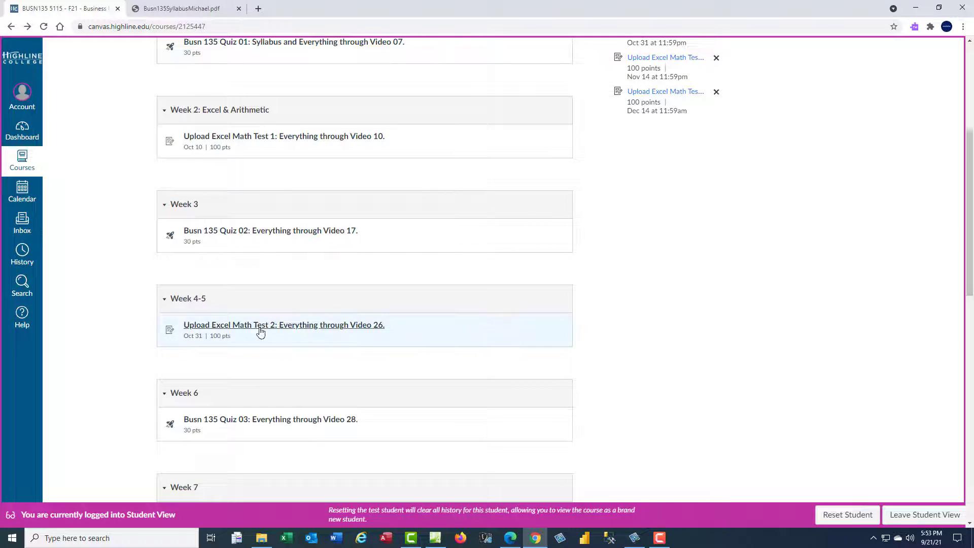
scroll("down", 3)
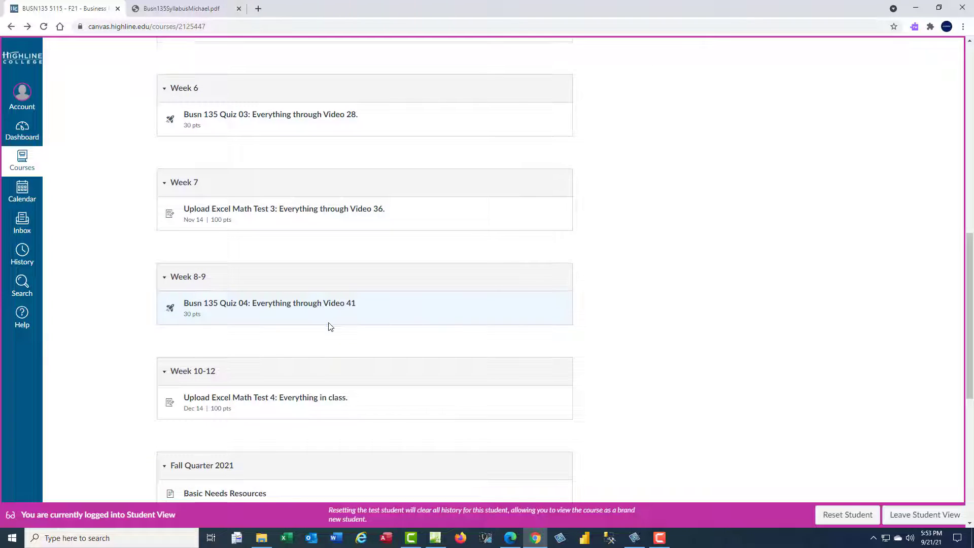
scroll("down", 3)
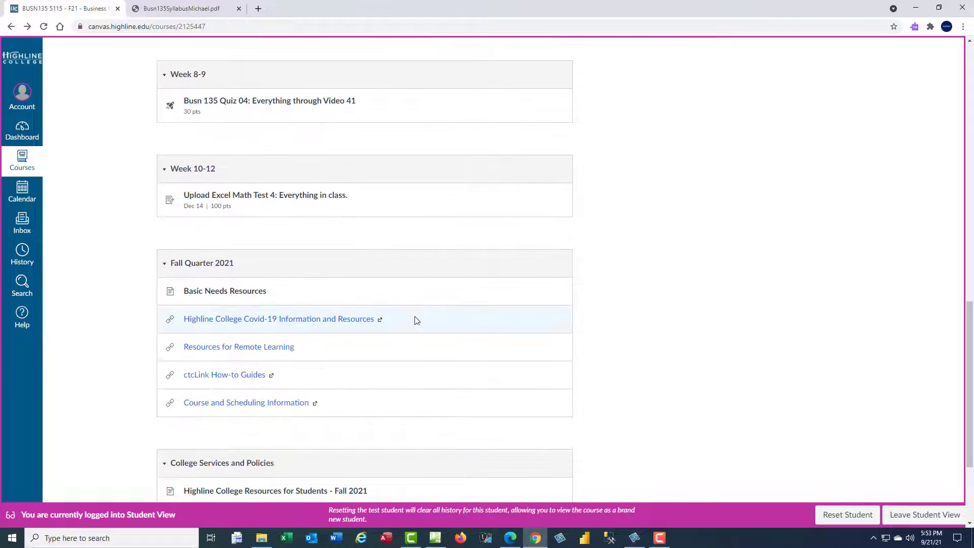
scroll("down", 3)
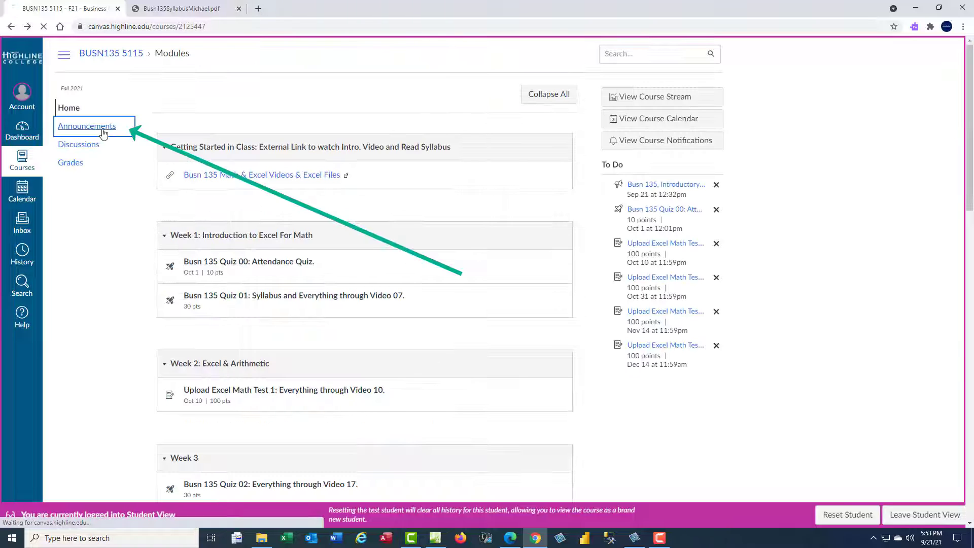
left_click(86, 127)
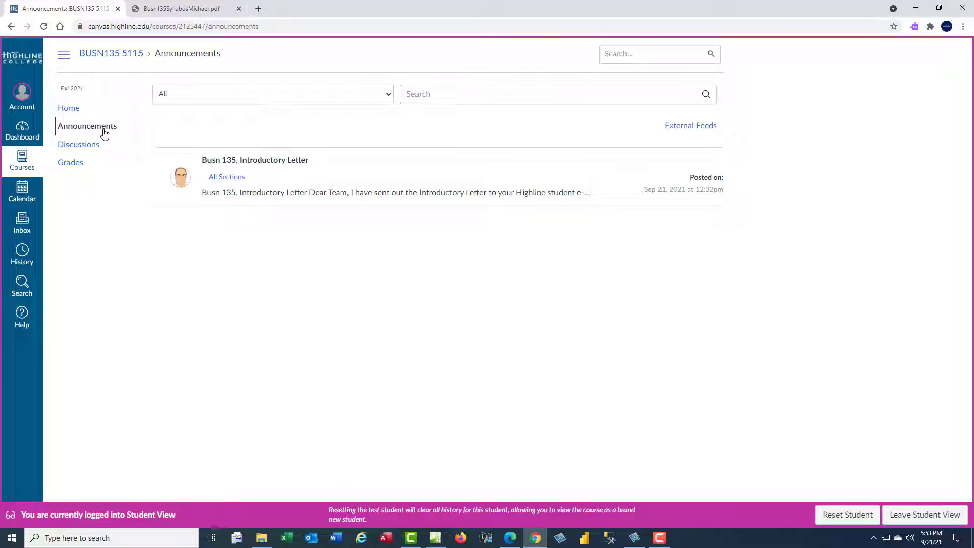
left_click(78, 144)
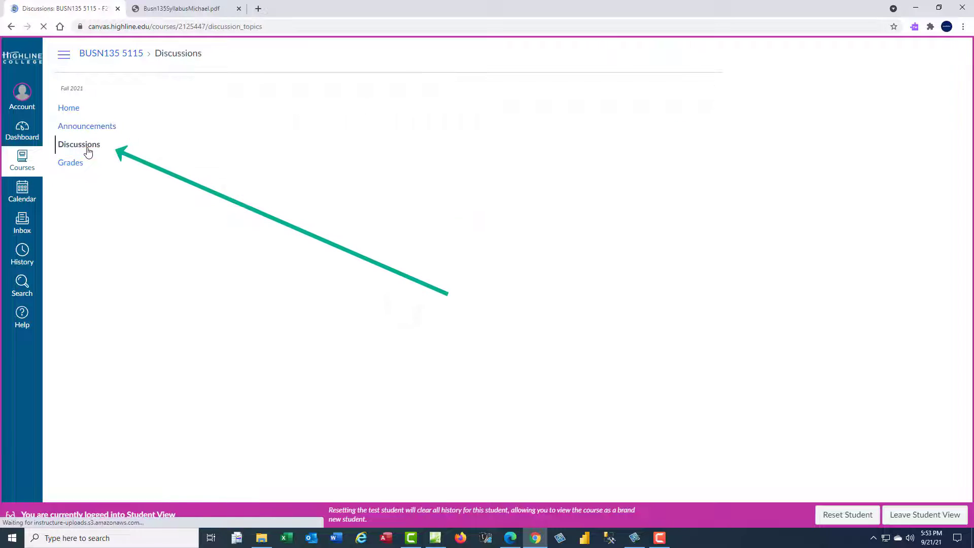
left_click(80, 144)
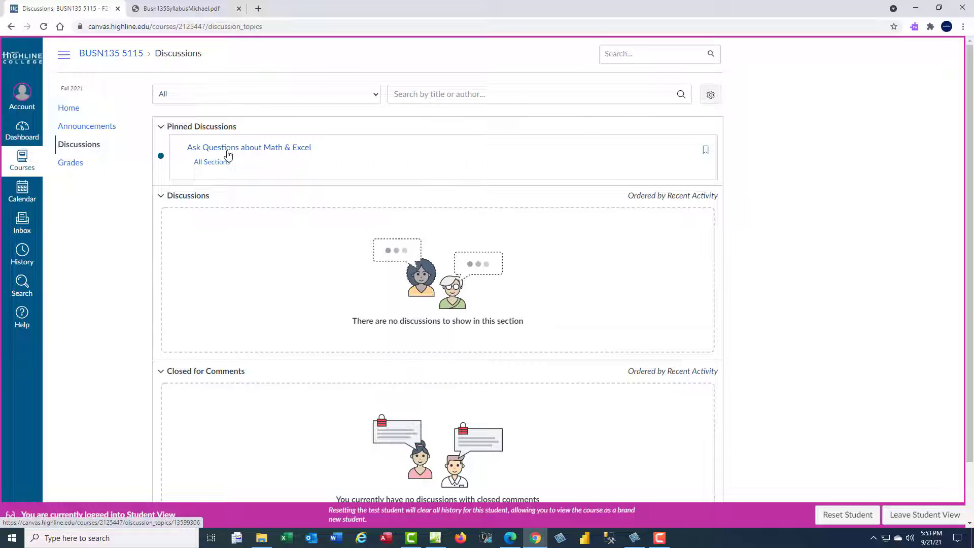
left_click(248, 148)
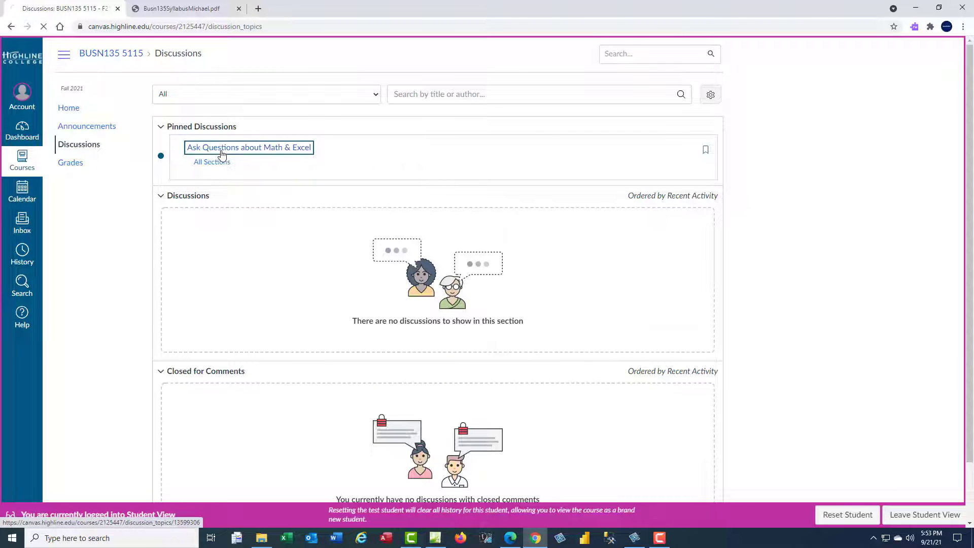
left_click(249, 147)
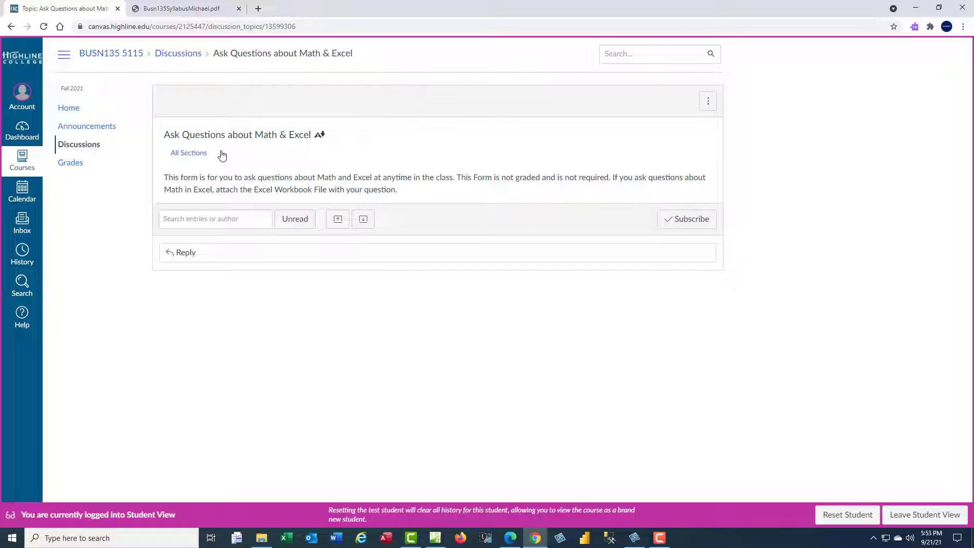
left_click(70, 162)
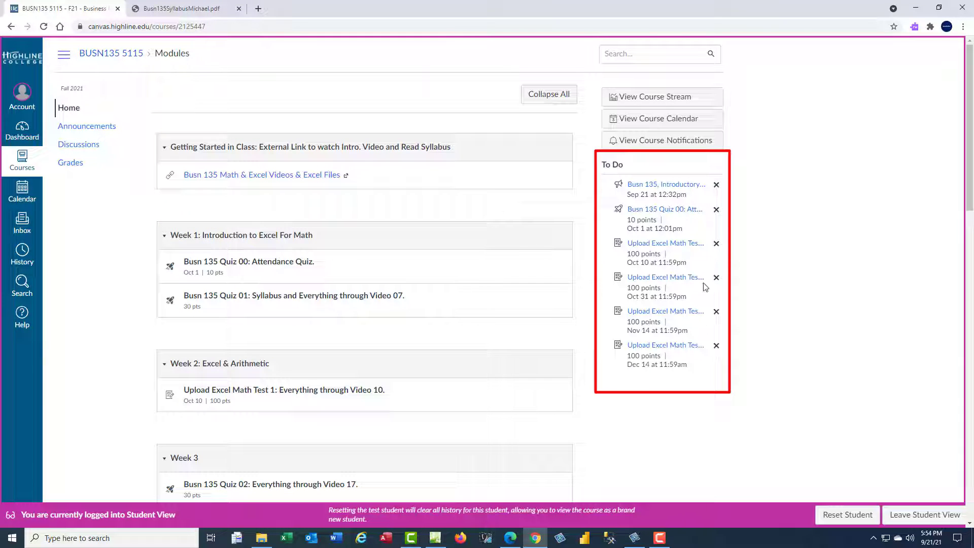
mouse_move(701, 356)
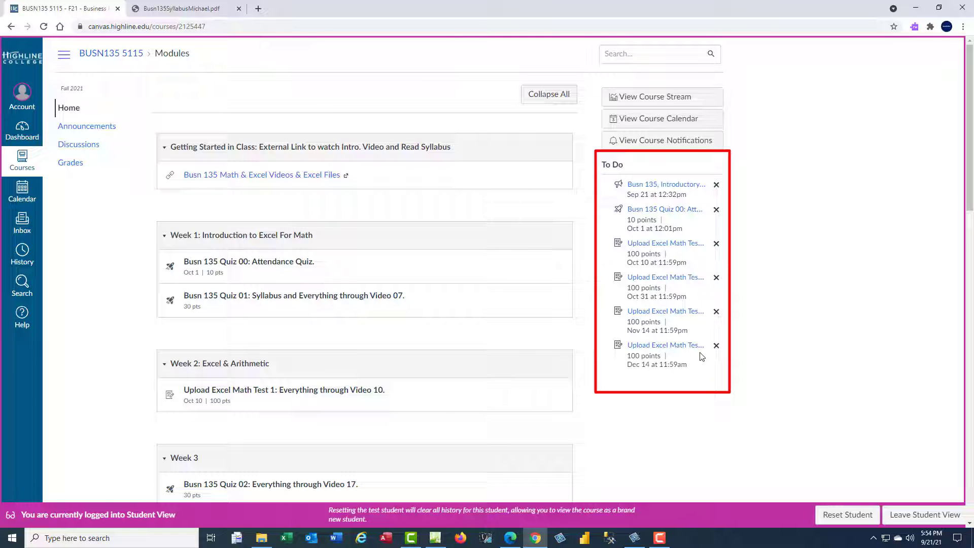
mouse_move(355, 328)
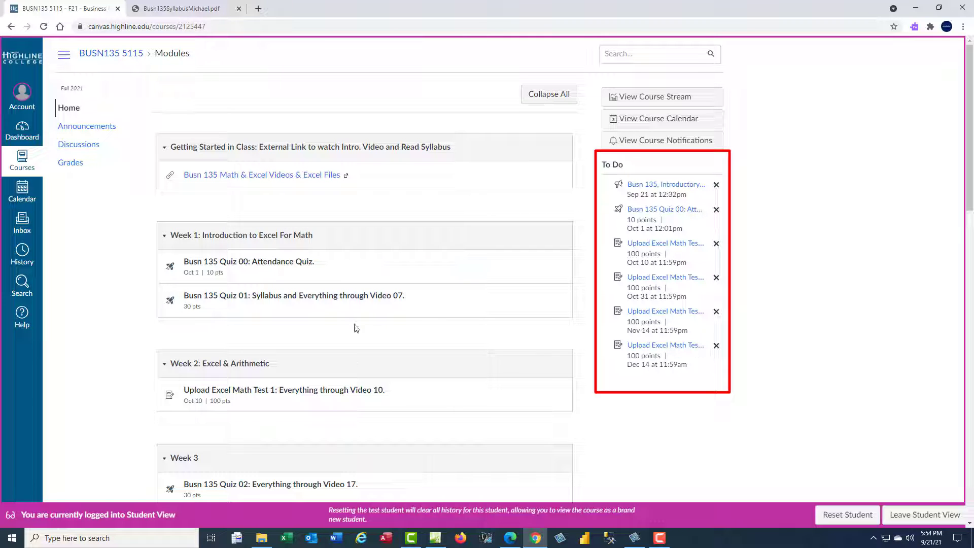
mouse_move(643, 240)
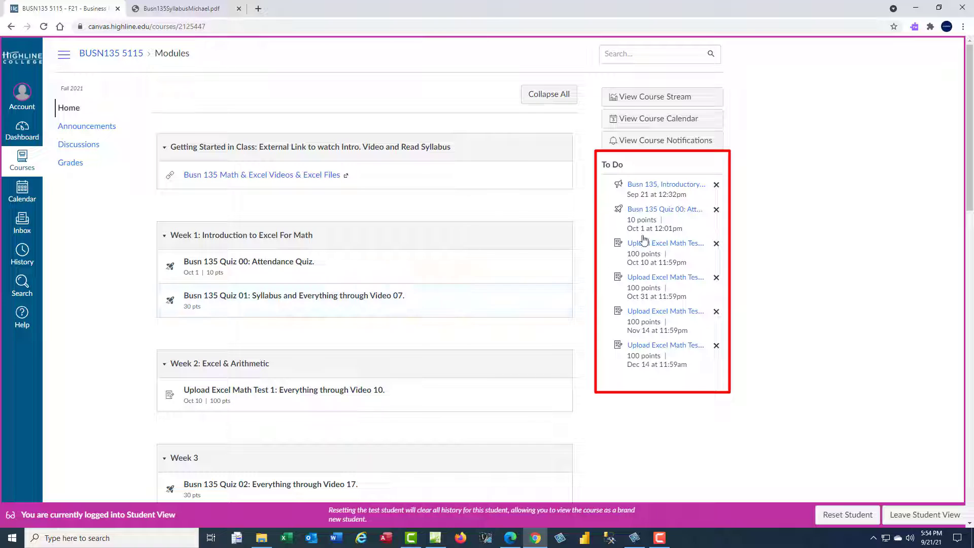
mouse_move(665, 310)
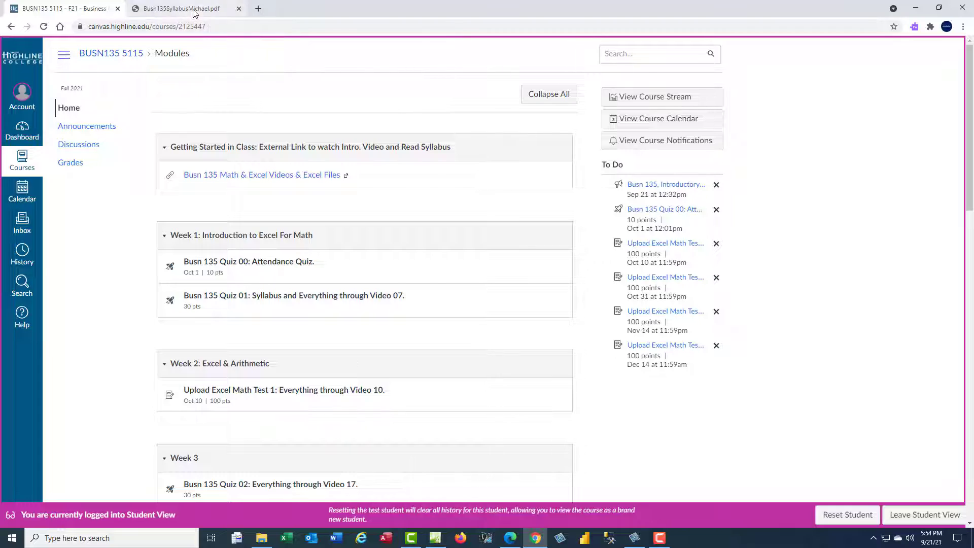
Switch to the Busn135SyllabusMichael.pdf tab, then go back to the class web page.
left_click(180, 9)
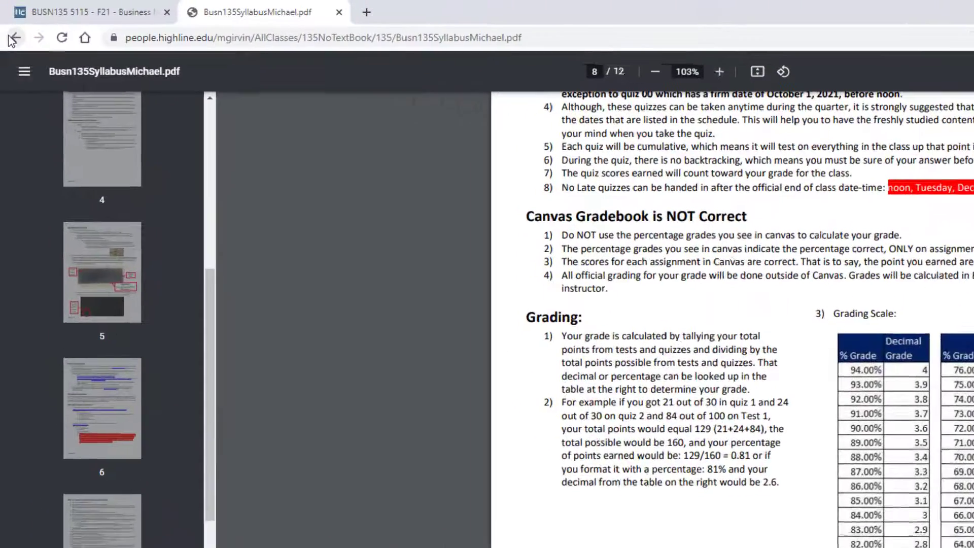
left_click(14, 39)
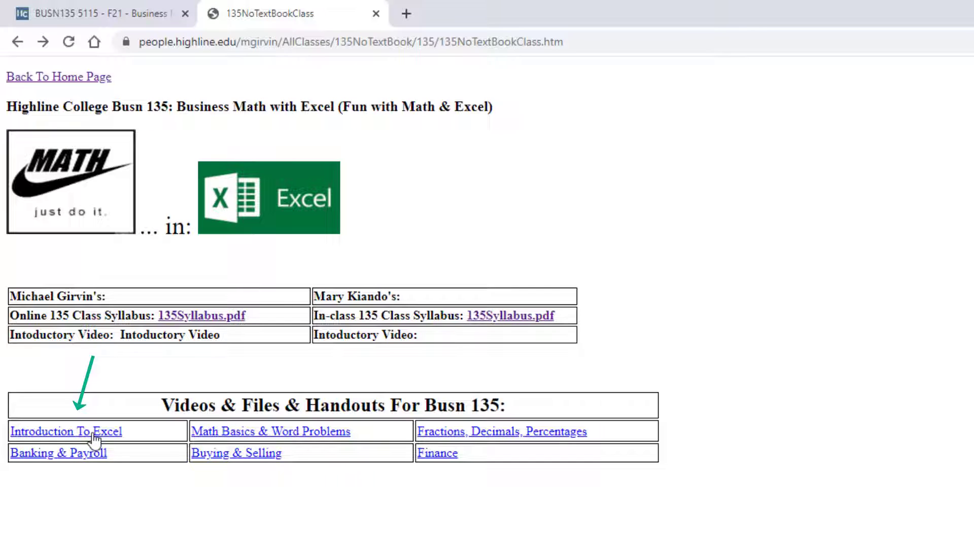
Open the Introduction To Excel page listing Videos 01–07 with start files.
left_click(65, 431)
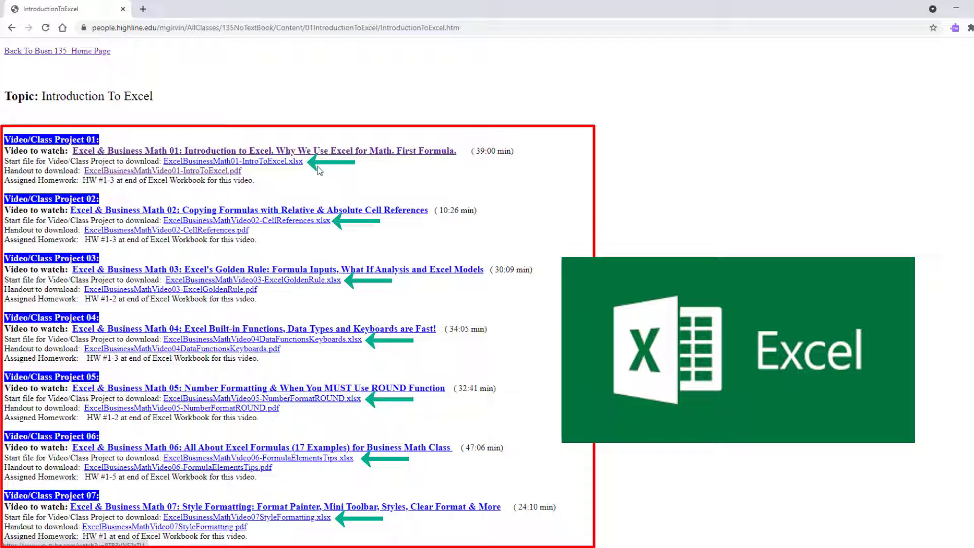
mouse_move(341, 280)
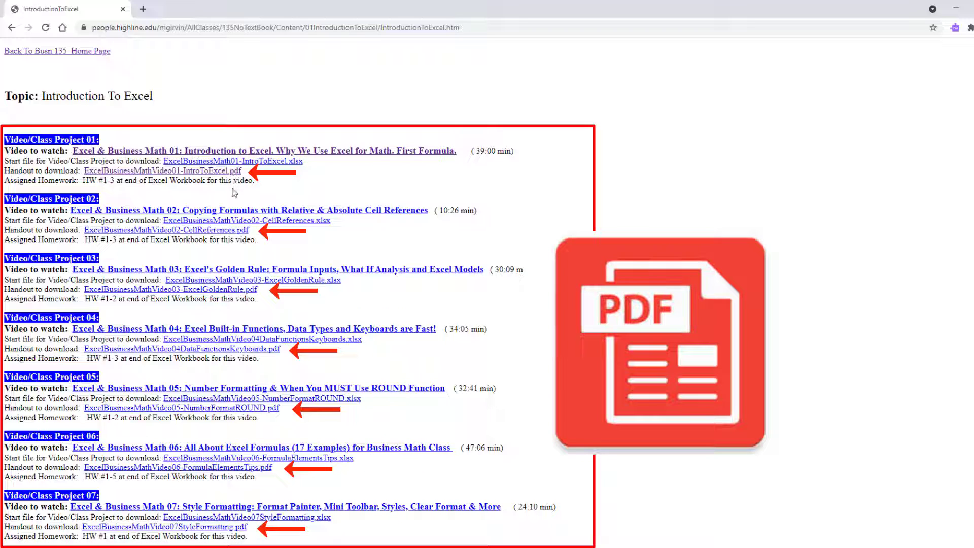
mouse_move(238, 244)
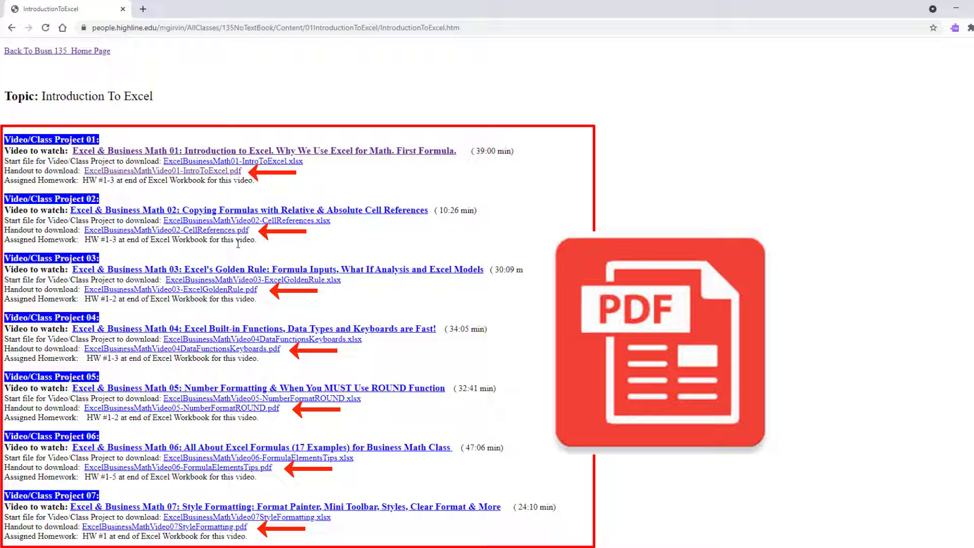
mouse_move(233, 249)
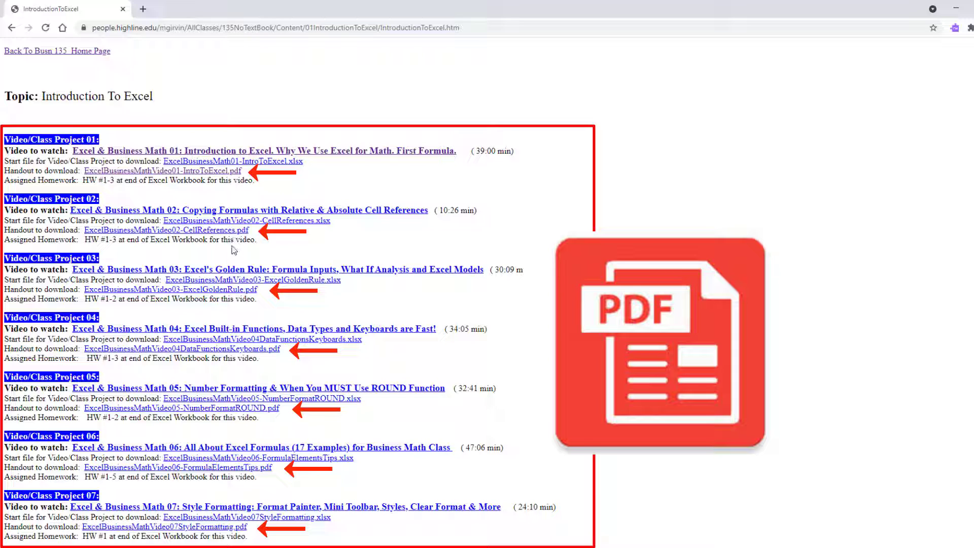
mouse_move(360, 166)
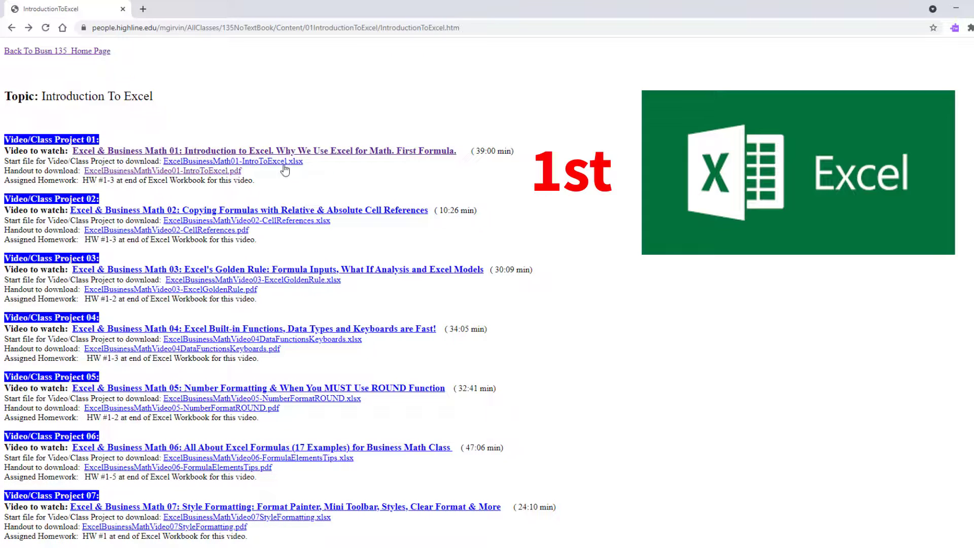
mouse_move(522, 346)
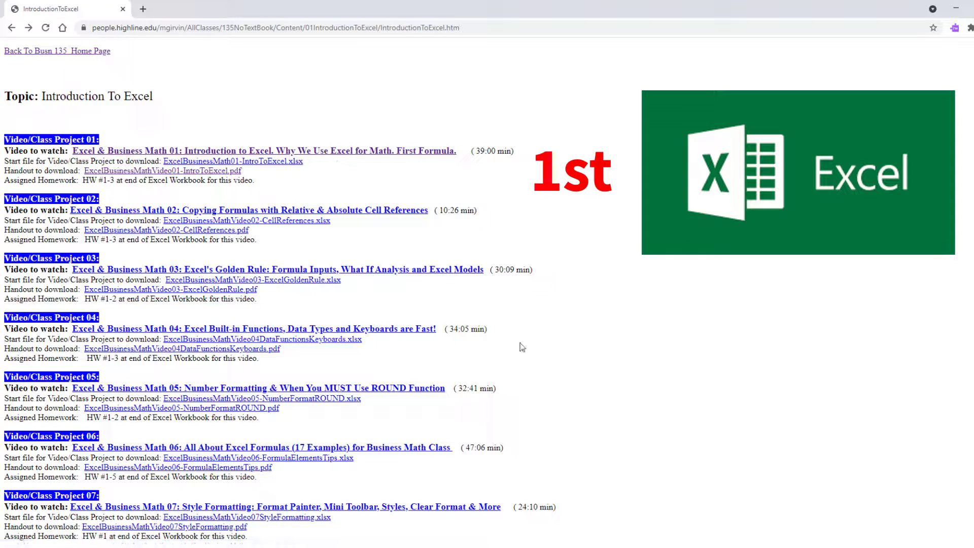
mouse_move(421, 290)
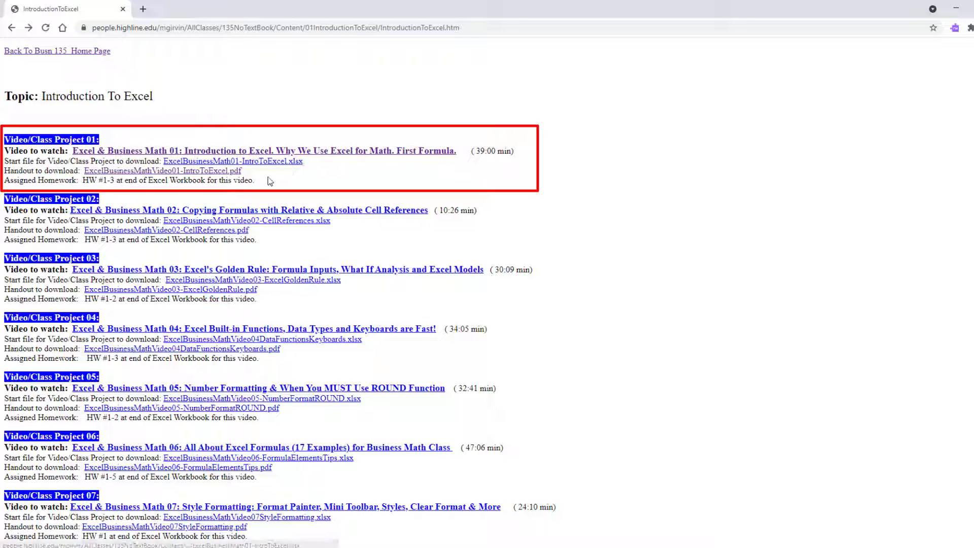
mouse_move(238, 176)
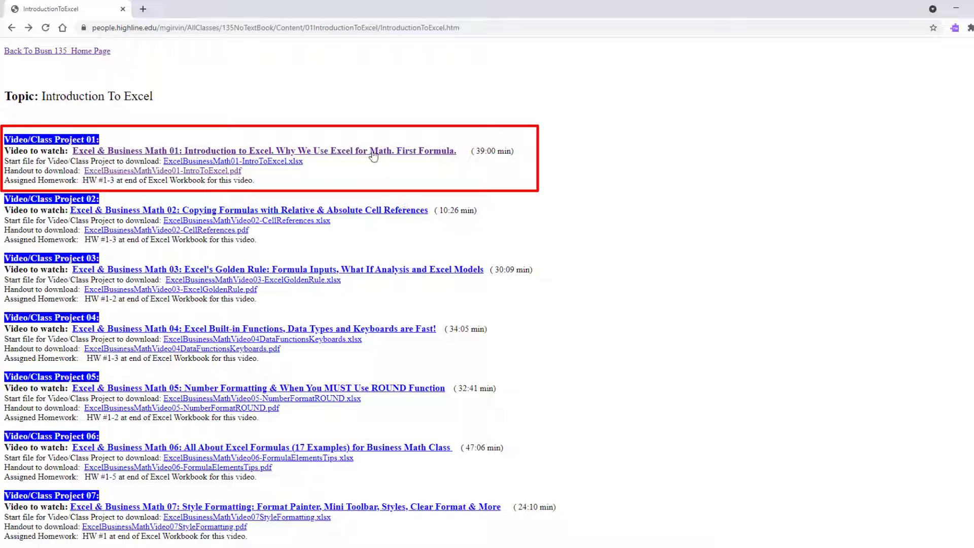
mouse_move(338, 155)
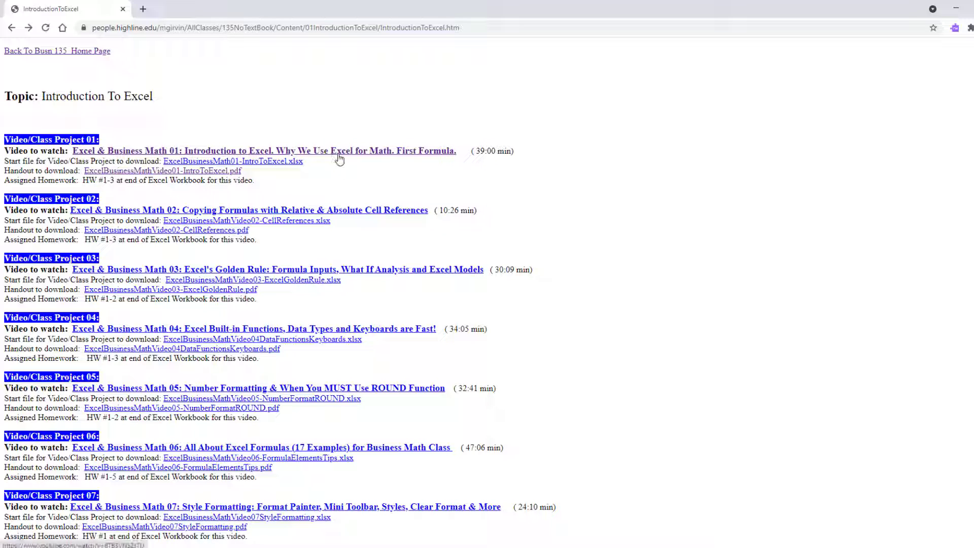
Play Excel & Business Math 01 and scroll to its description's download links.
left_click(263, 151)
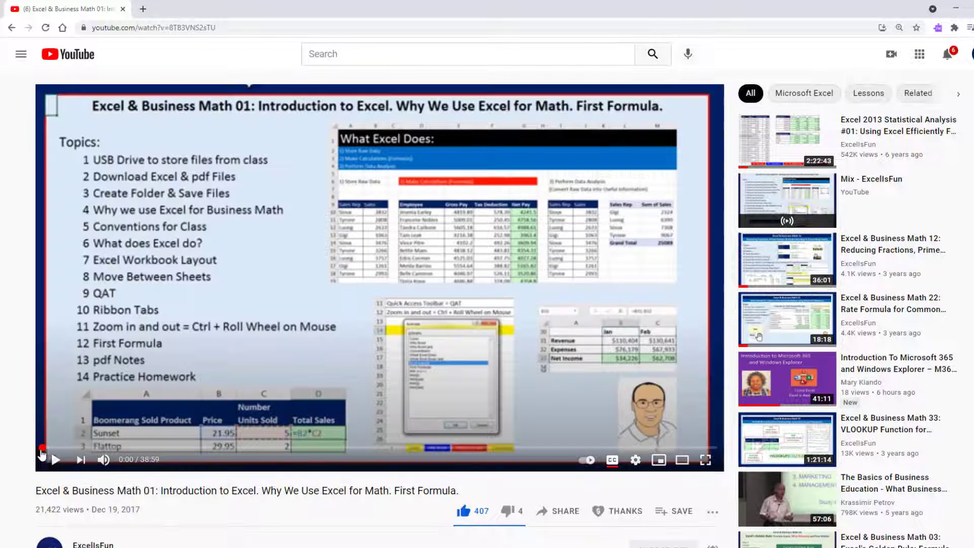
mouse_move(103, 460)
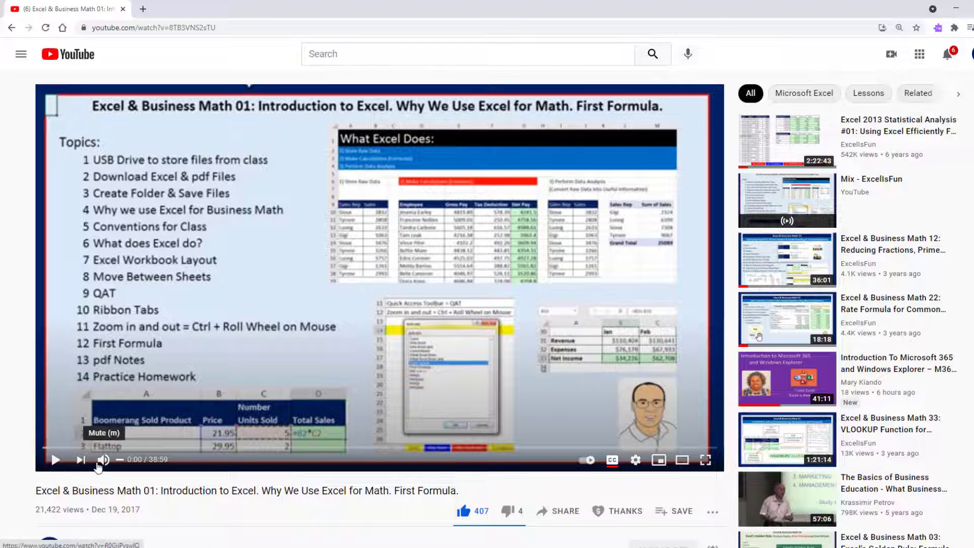
scroll("down", 3)
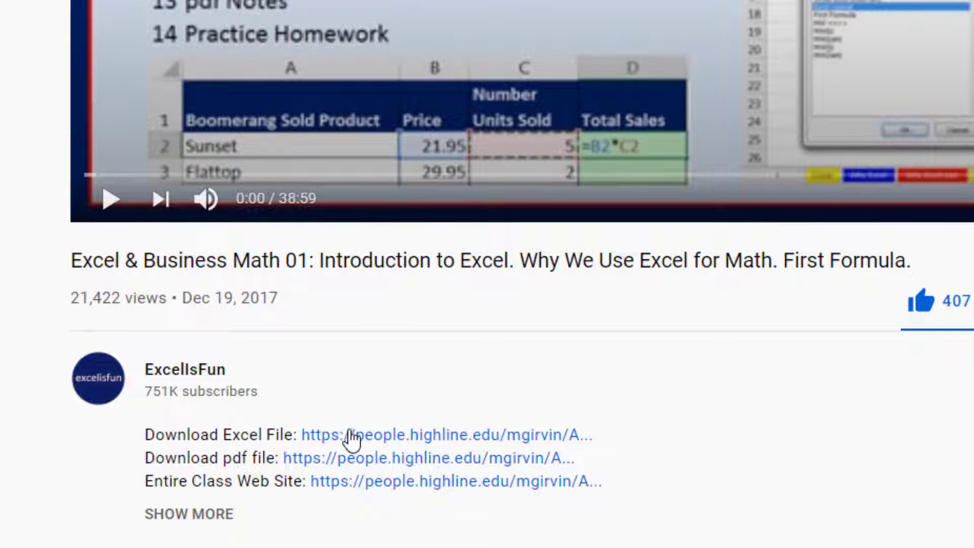
mouse_move(373, 497)
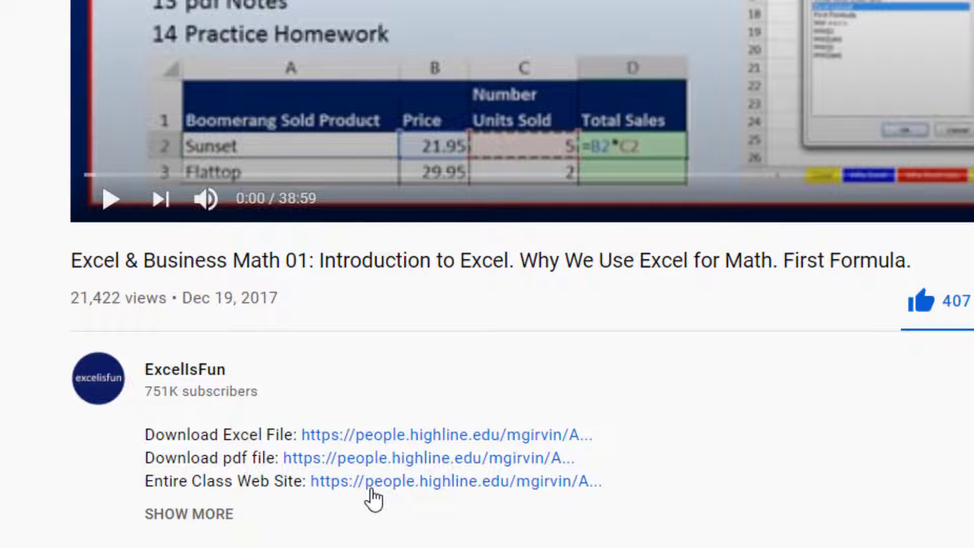
mouse_move(346, 408)
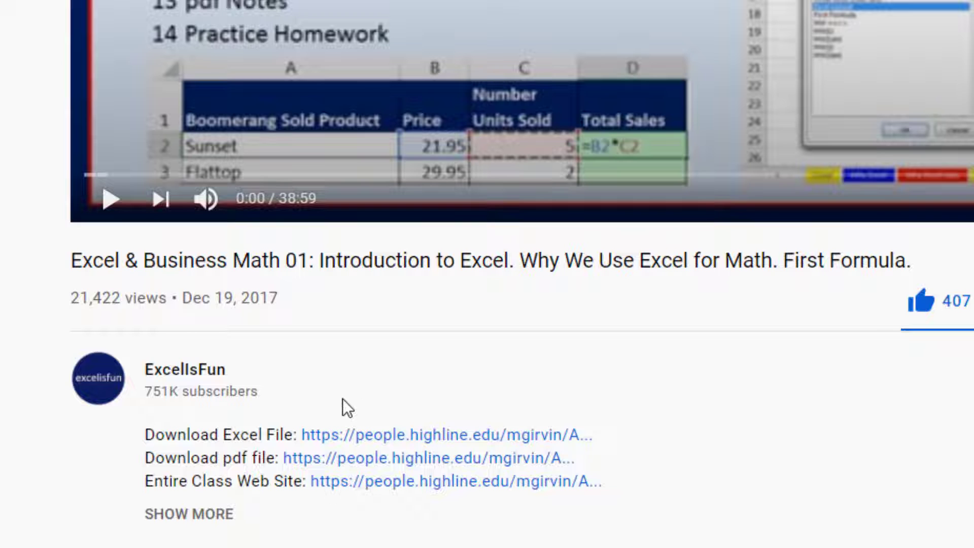
mouse_move(253, 477)
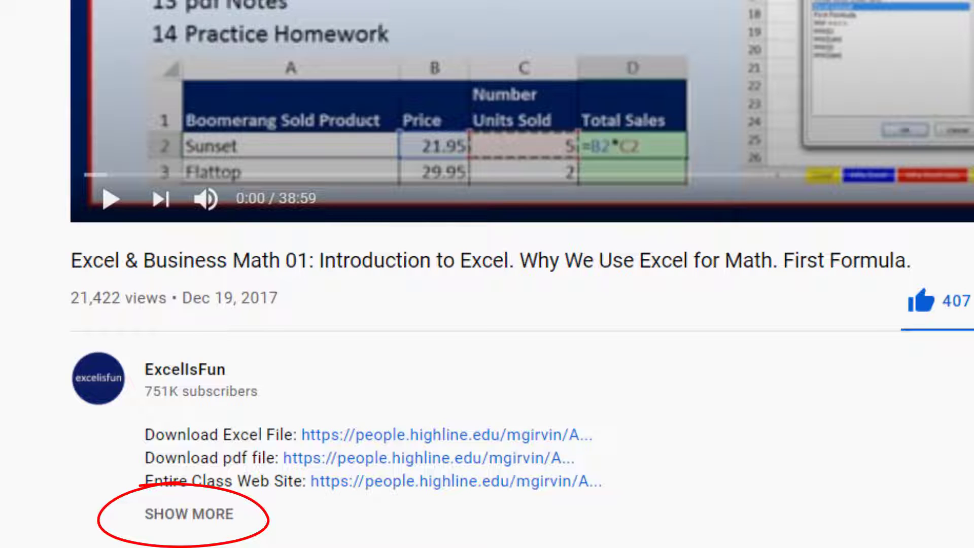
mouse_move(200, 526)
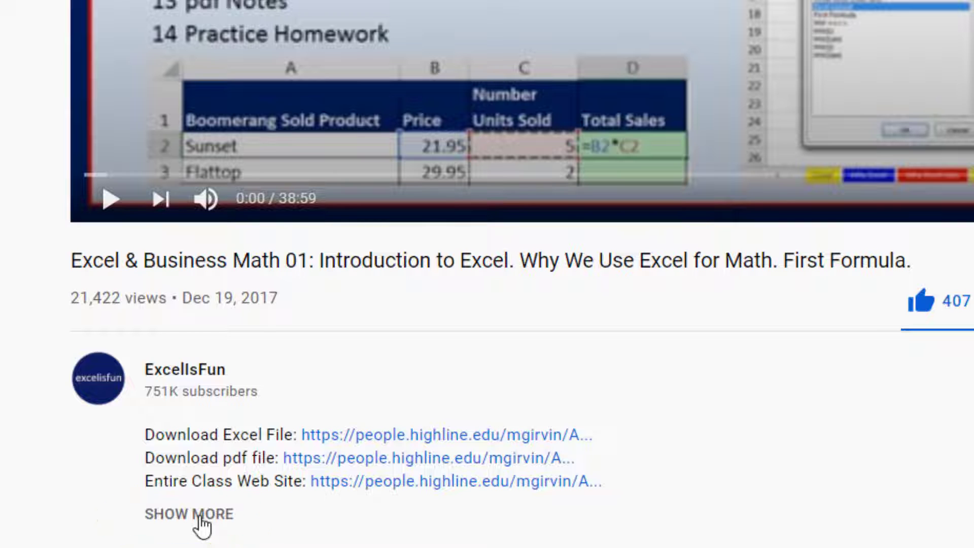
Browse the expanded video chapter list (QAT, Number Formatting), then return to Introduction To Excel.
left_click(188, 513)
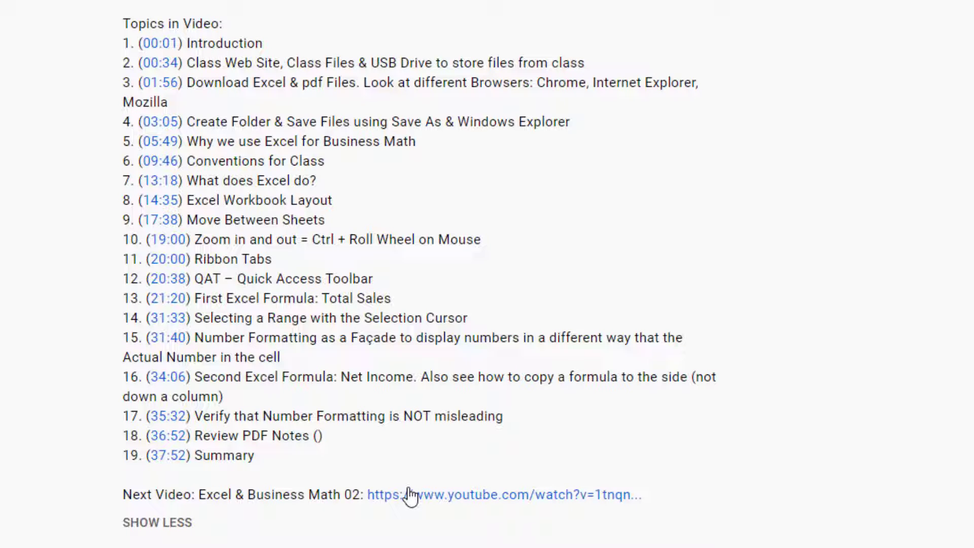
mouse_move(336, 285)
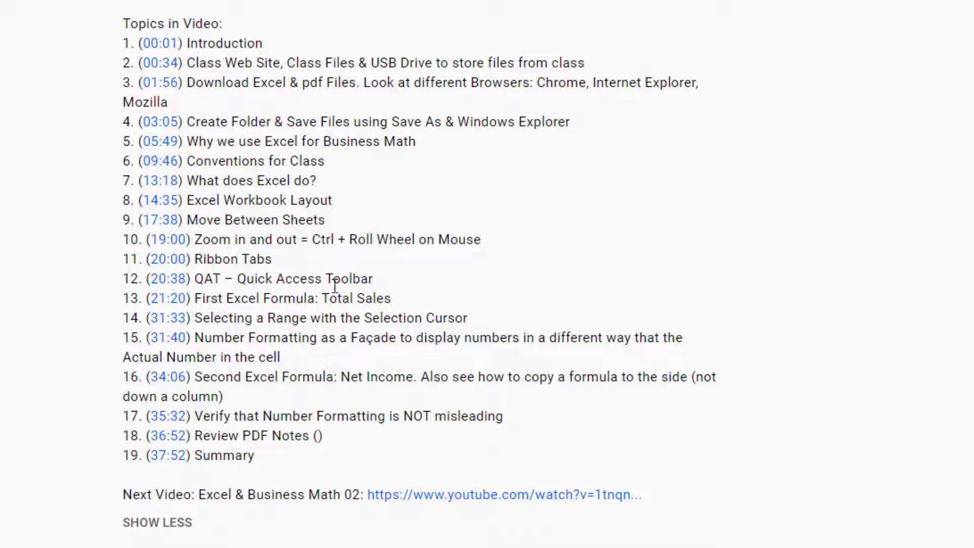
scroll("up", 3)
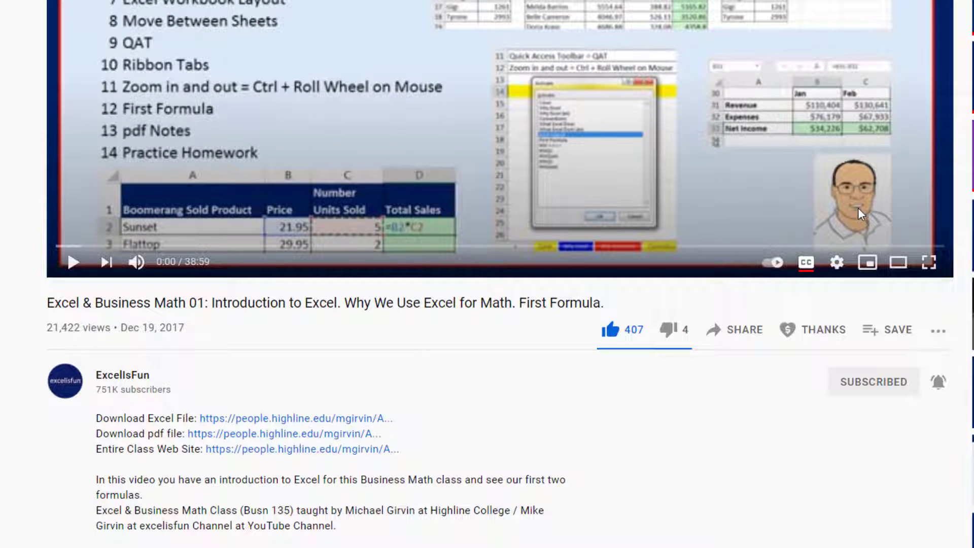
scroll("down", 3)
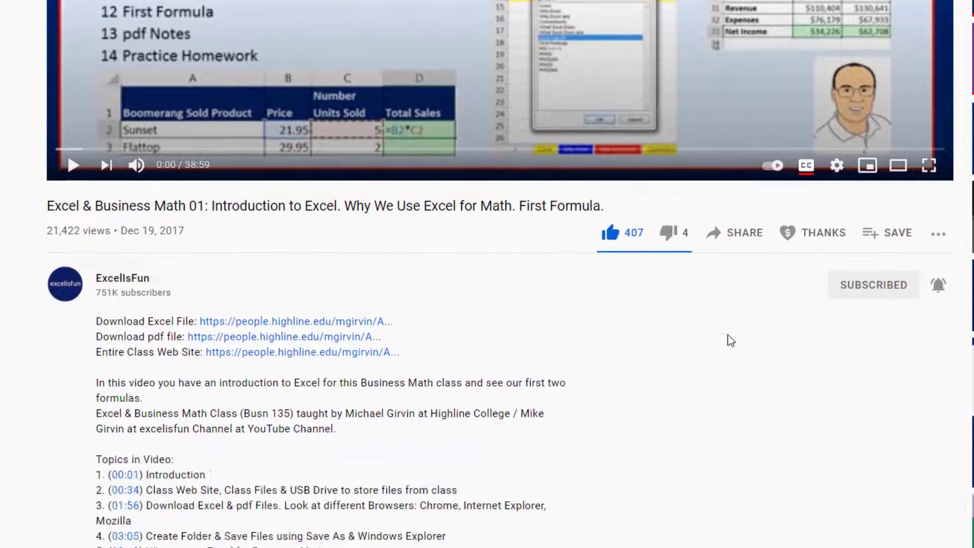
scroll("down", 3)
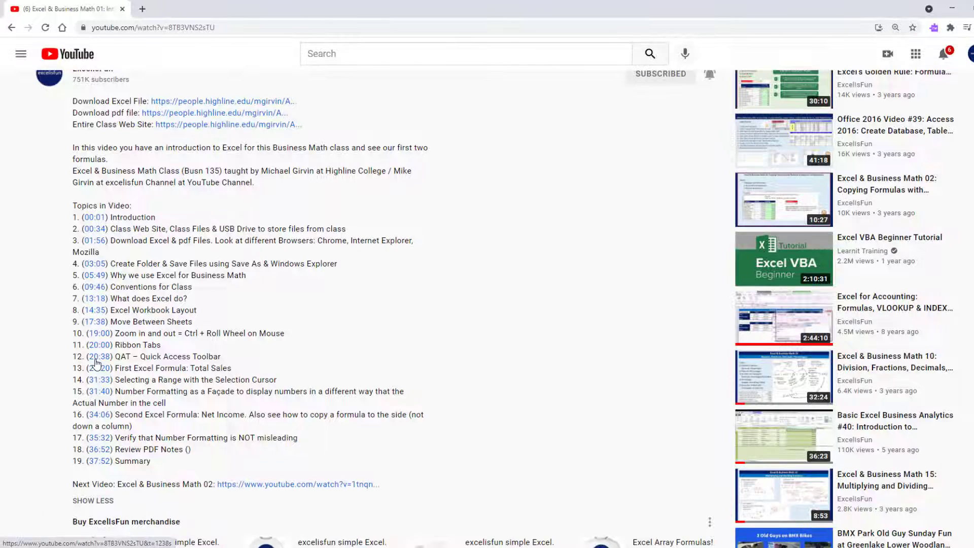
scroll("up", 3)
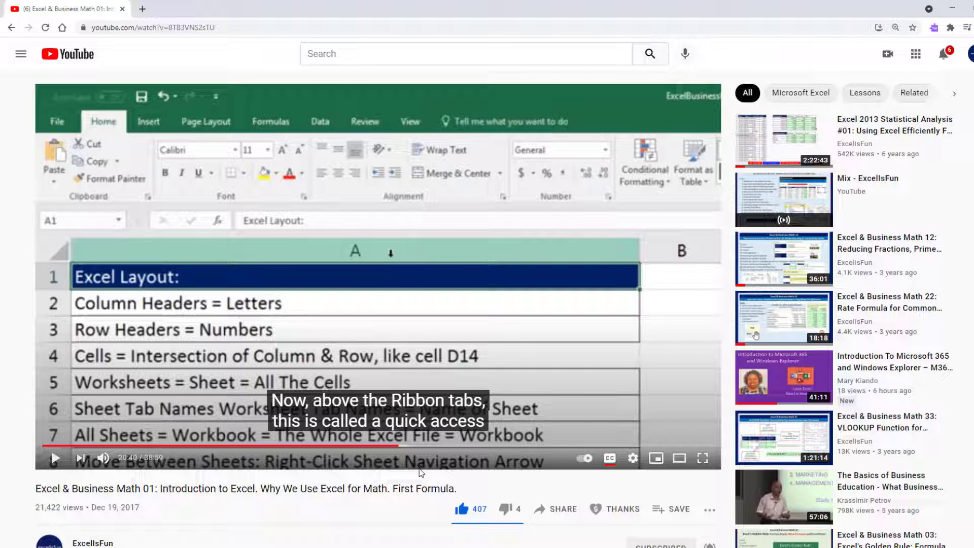
scroll("down", 3)
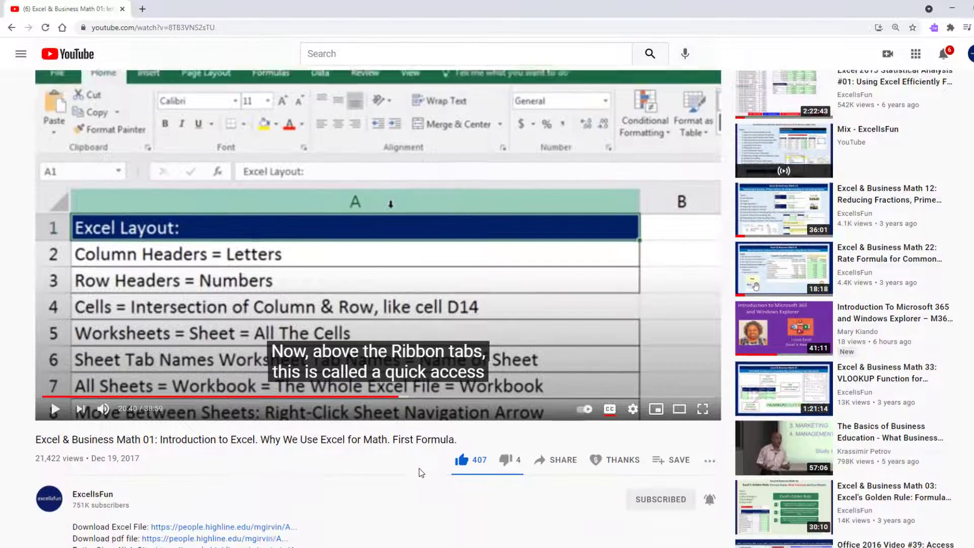
scroll("down", 3)
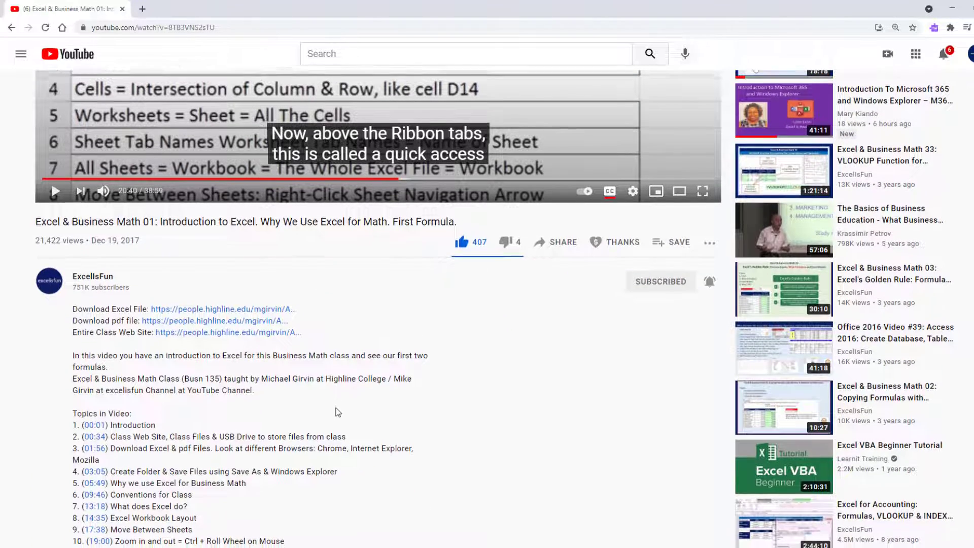
scroll("down", 3)
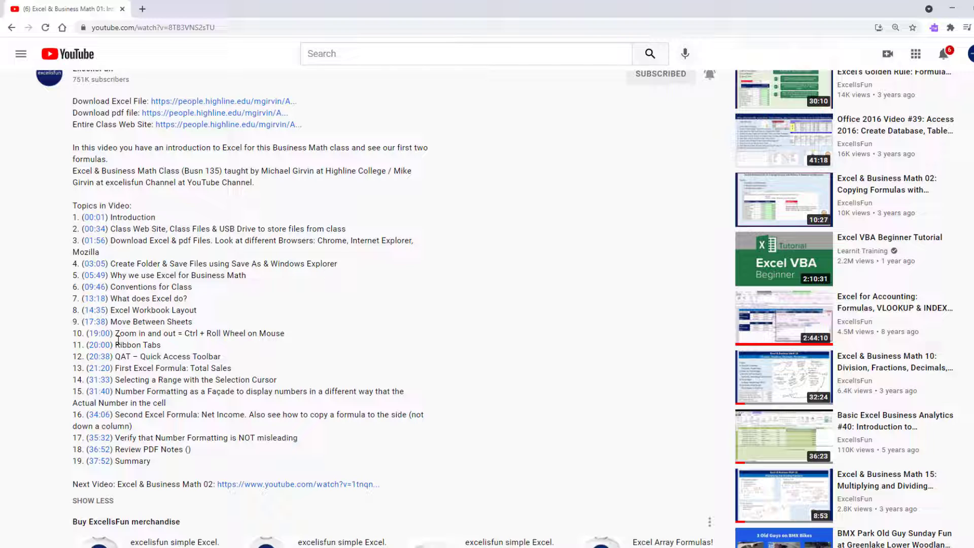
mouse_move(102, 402)
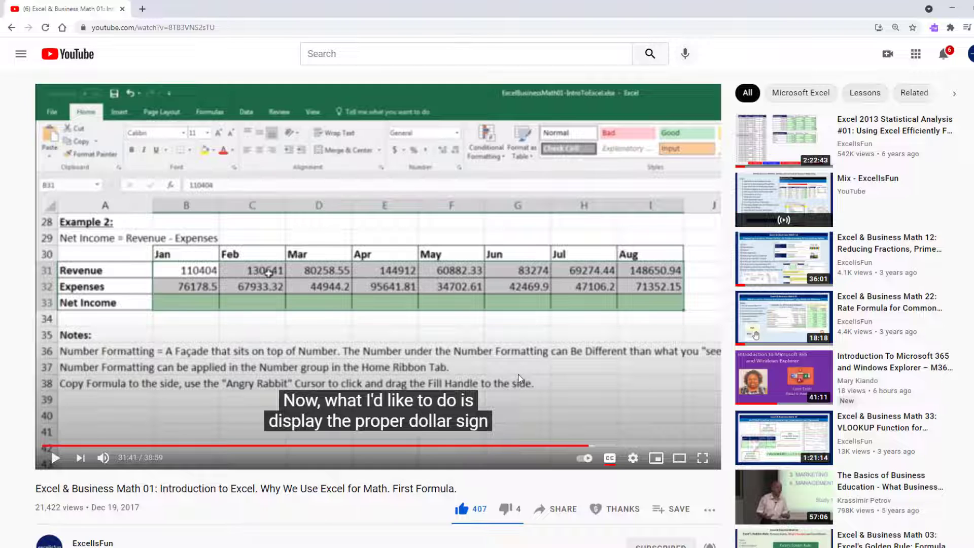
left_click(11, 27)
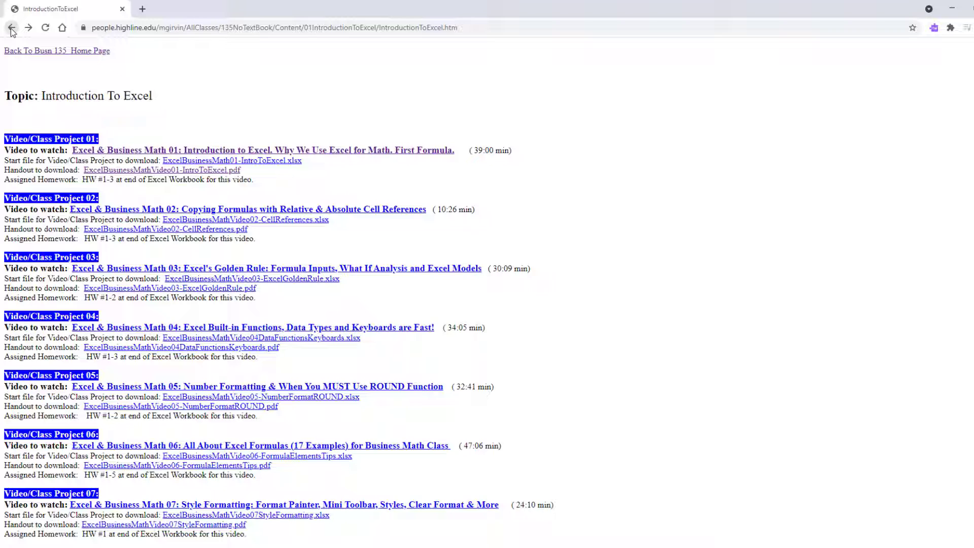
left_click(56, 50)
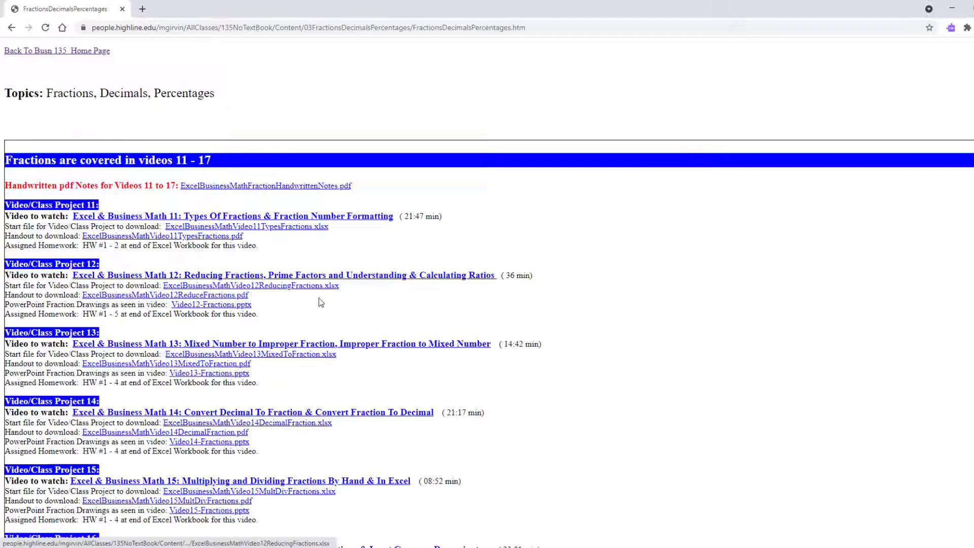
scroll("down", 3)
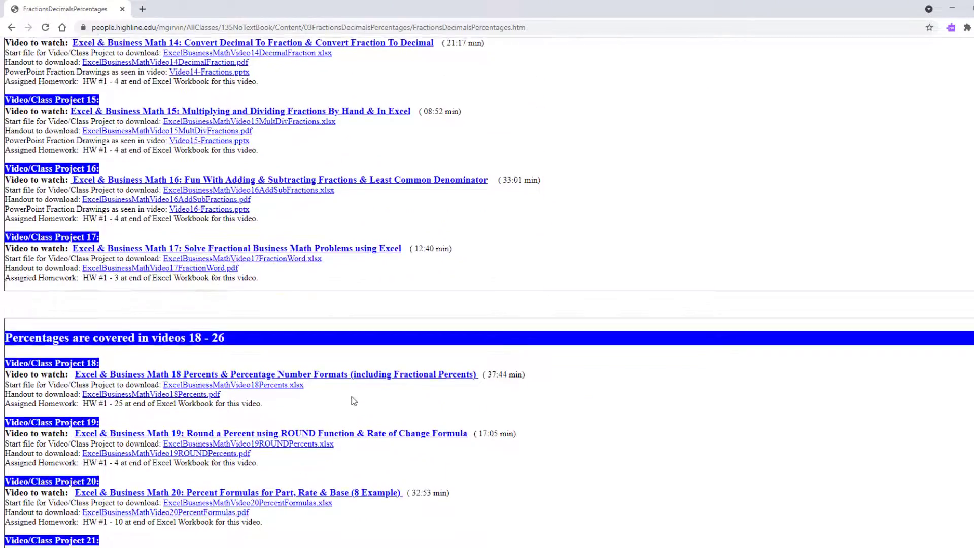
left_click(11, 28)
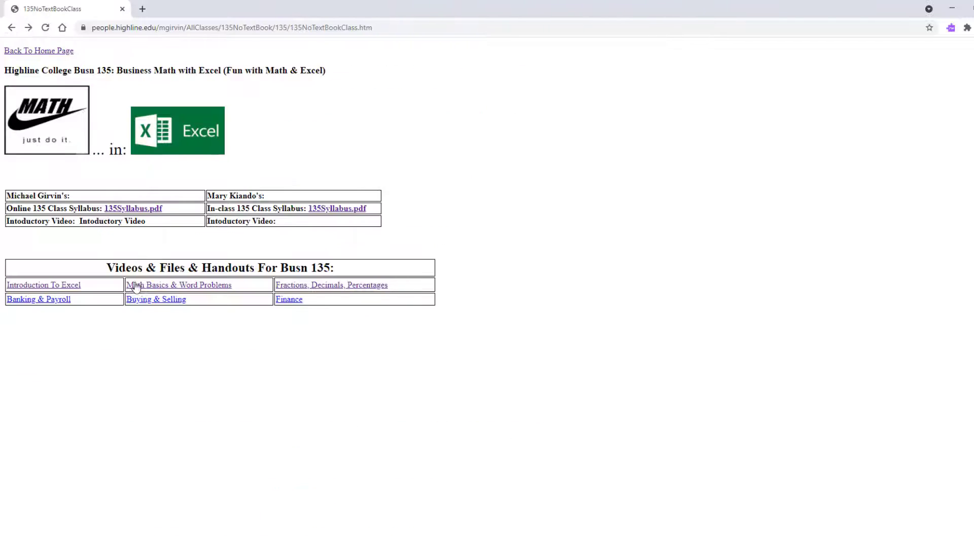
left_click(44, 285)
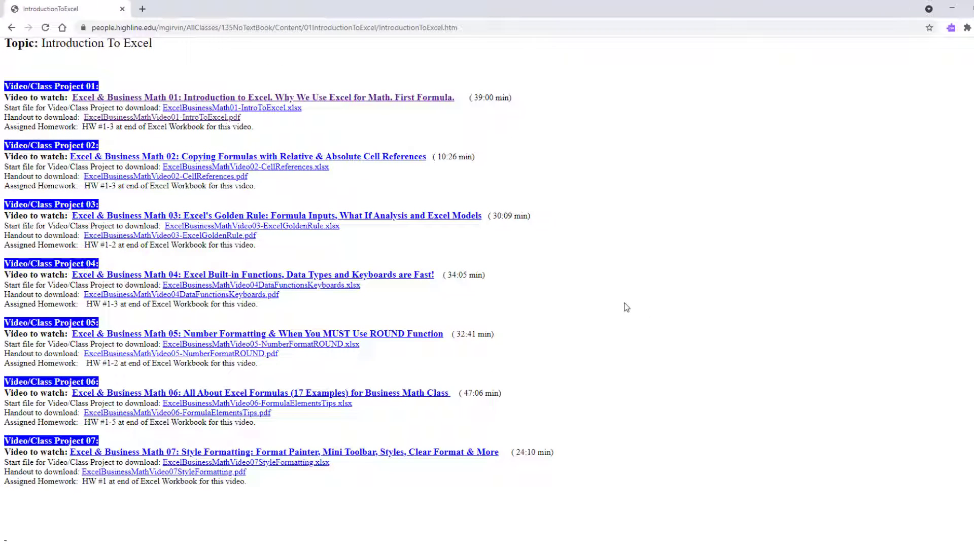
mouse_move(349, 134)
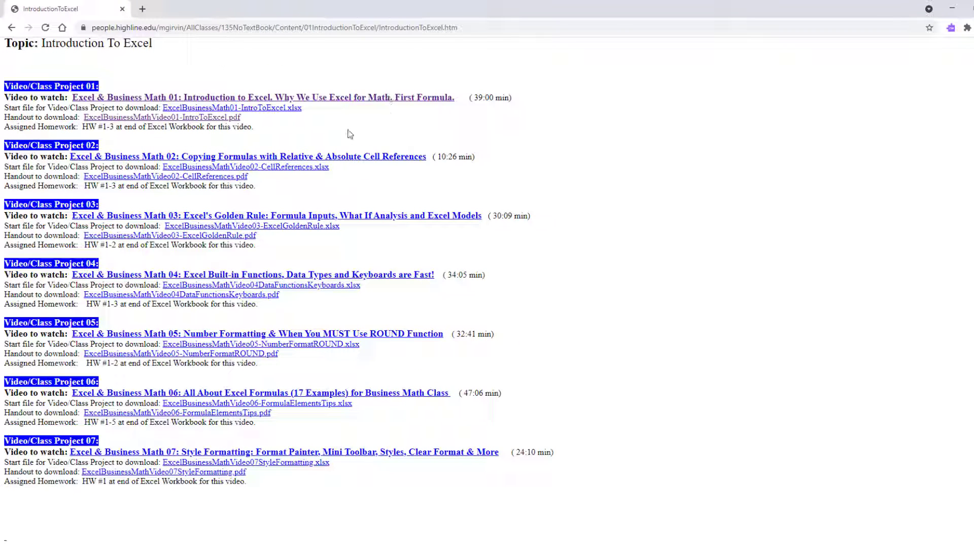